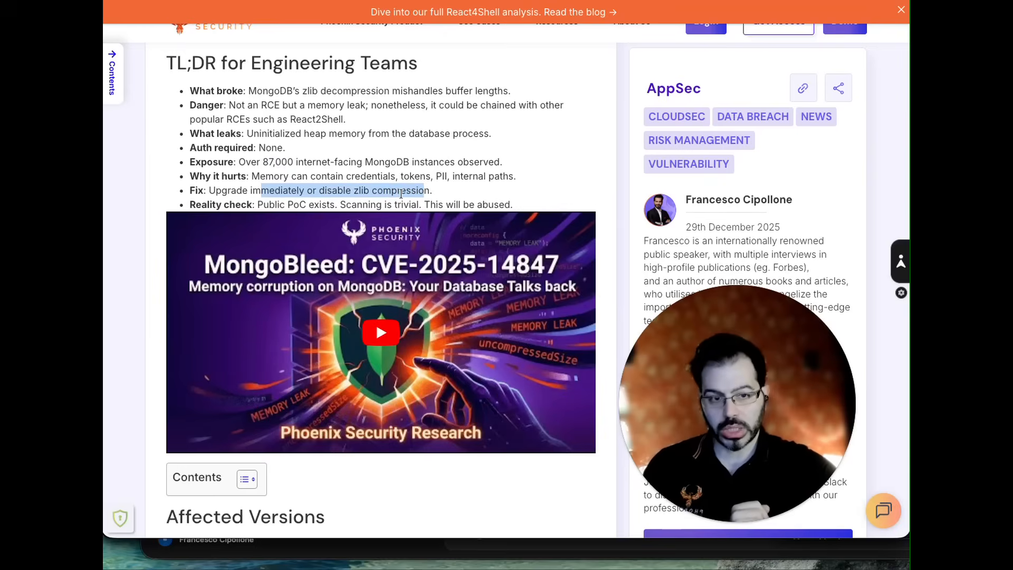
Scroll the MongoBleed article from the TL;DR down to the Affected Versions table
scroll(down, 3)
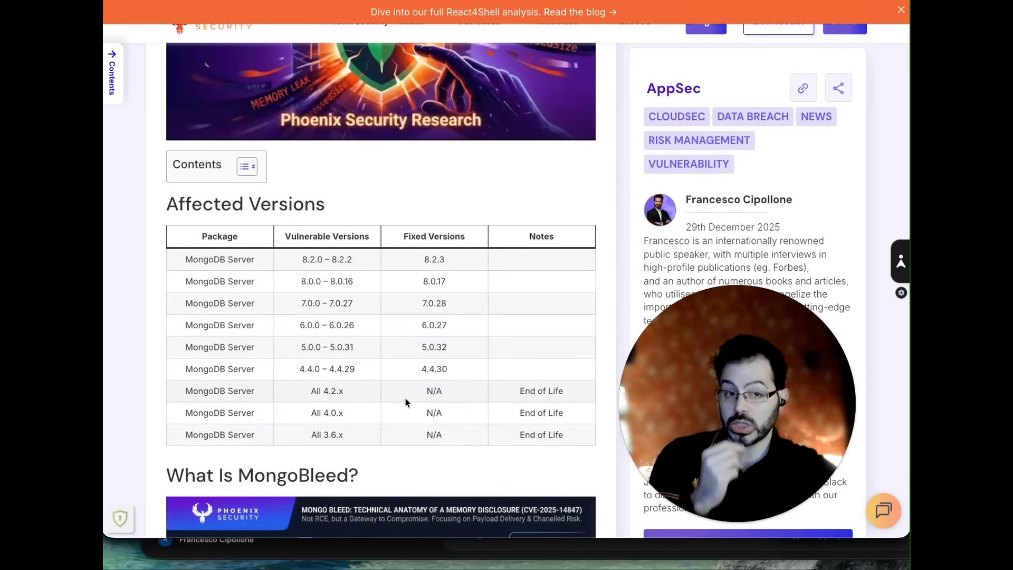
scroll(down, 3)
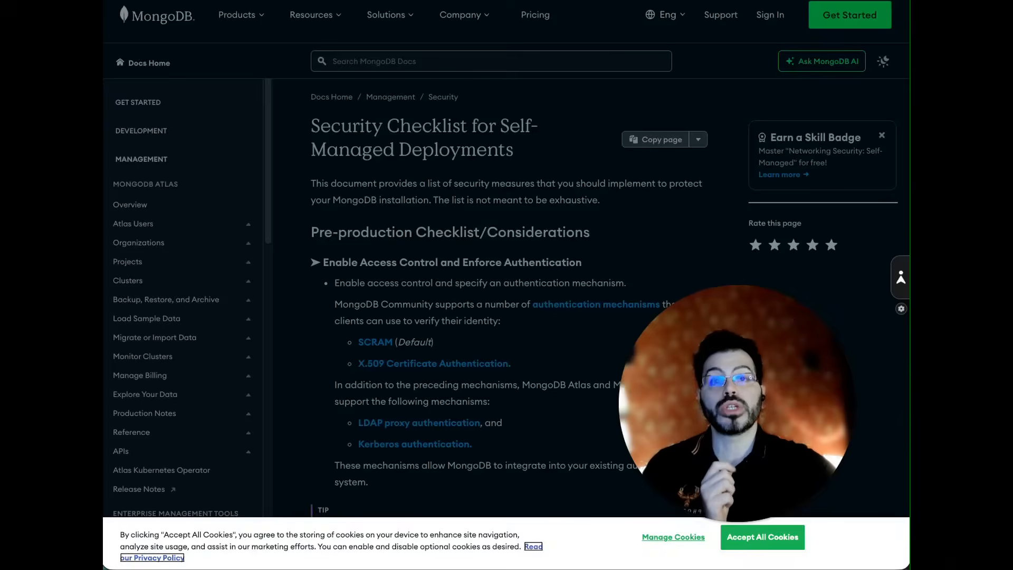
Scroll MongoDB's Security Checklist through the role-based access control section
scroll(down, 3)
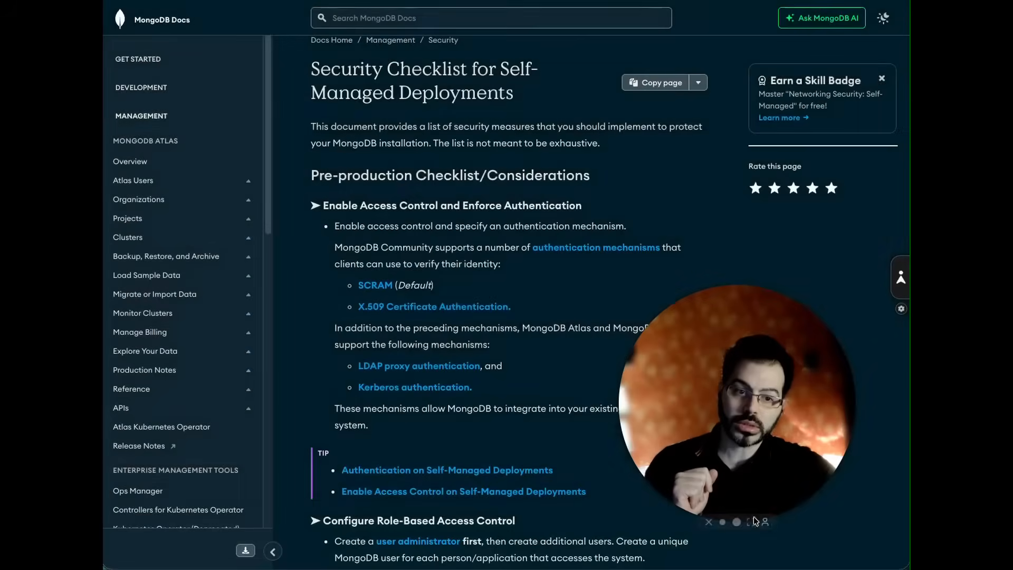
scroll(down, 3)
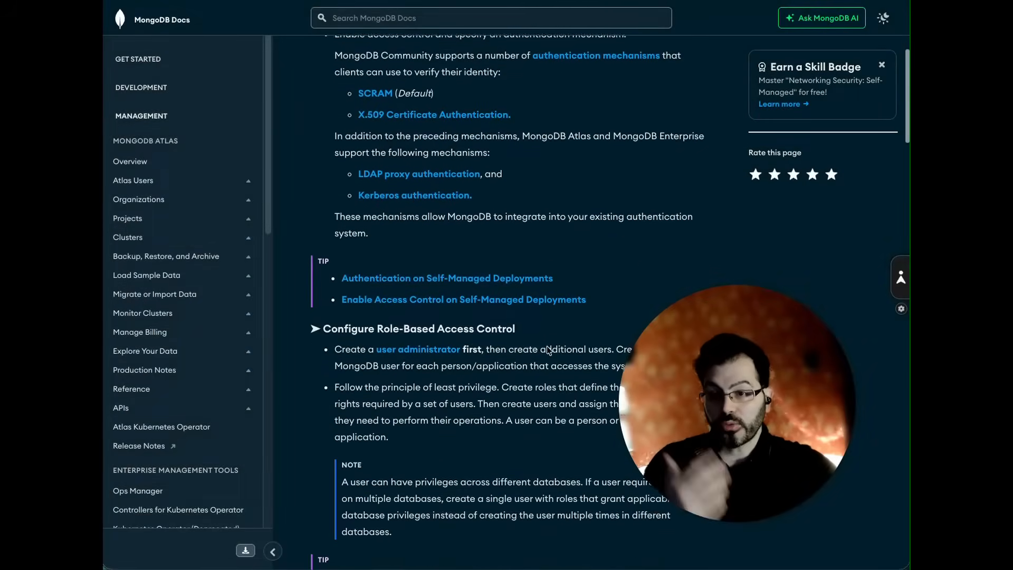
scroll(down, 3)
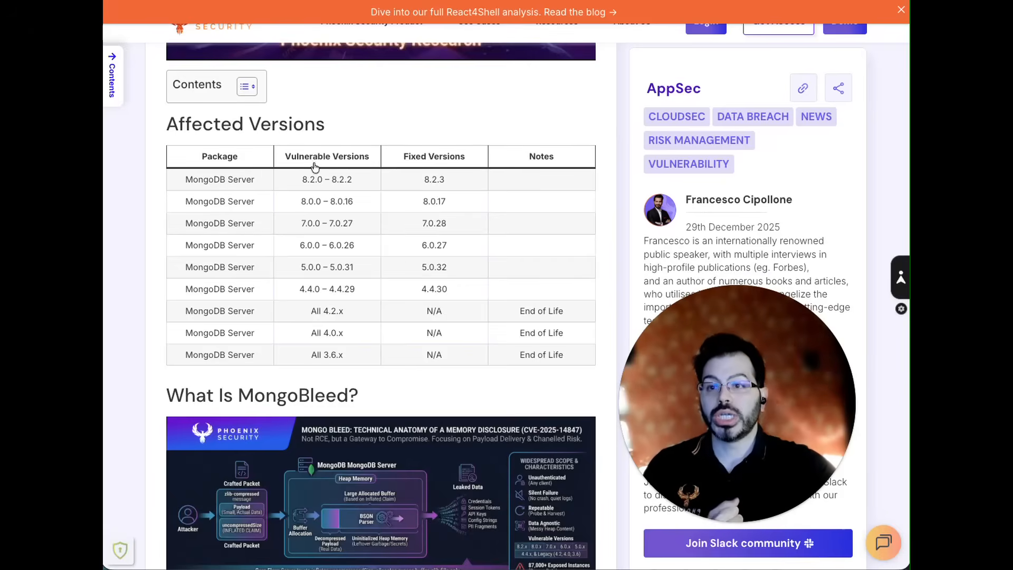
Read the What Is MongoBleed section, highlighting failure-mode steps 3 to 5, down to the Root Cause heading
scroll(down, 3)
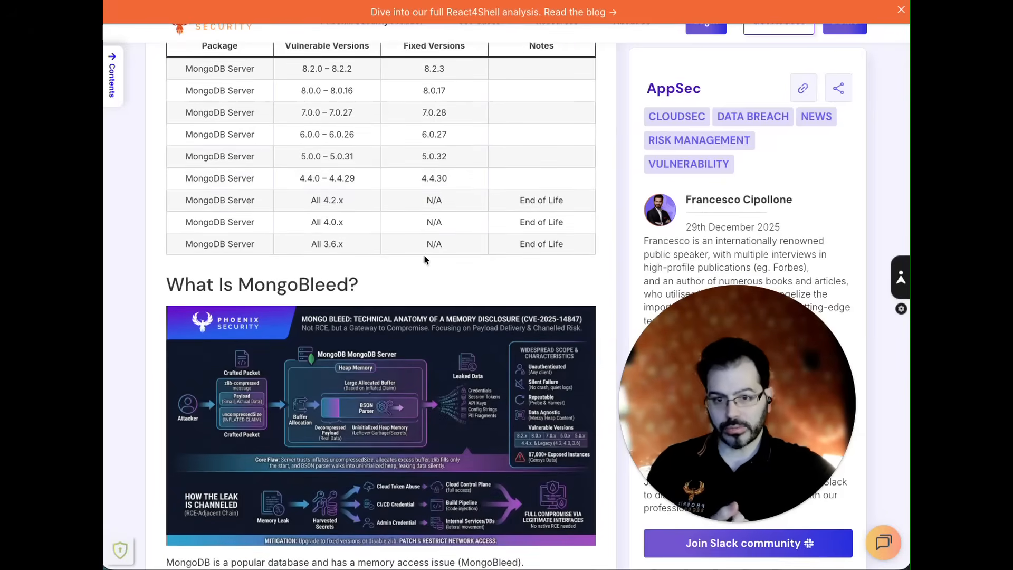
scroll(down, 3)
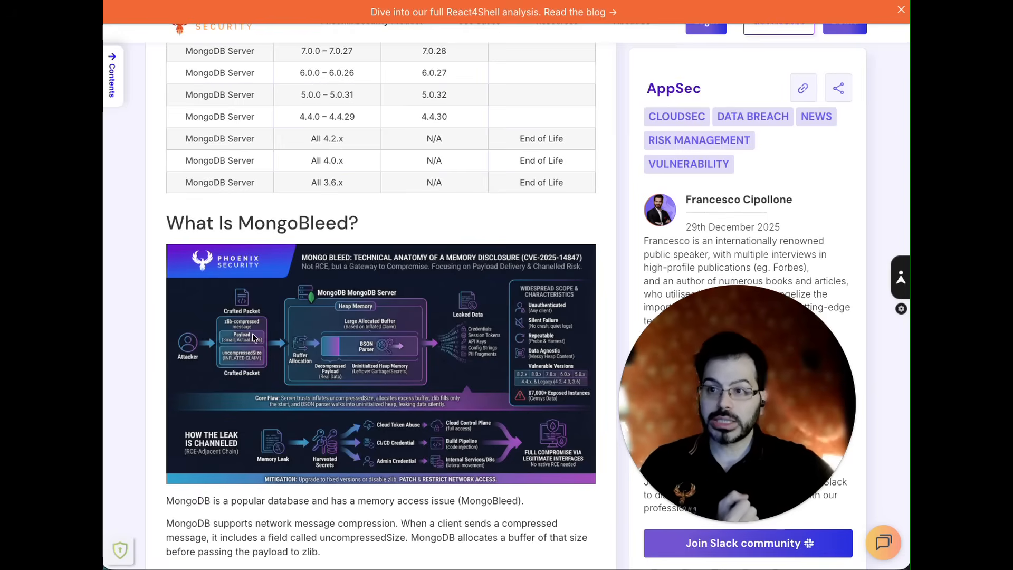
mouse_move(293, 340)
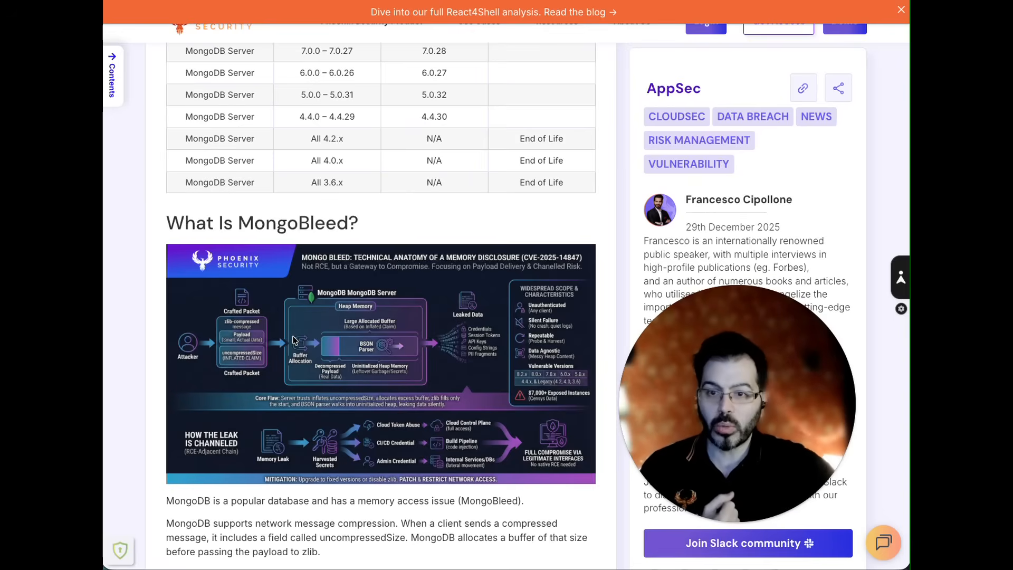
scroll(down, 3)
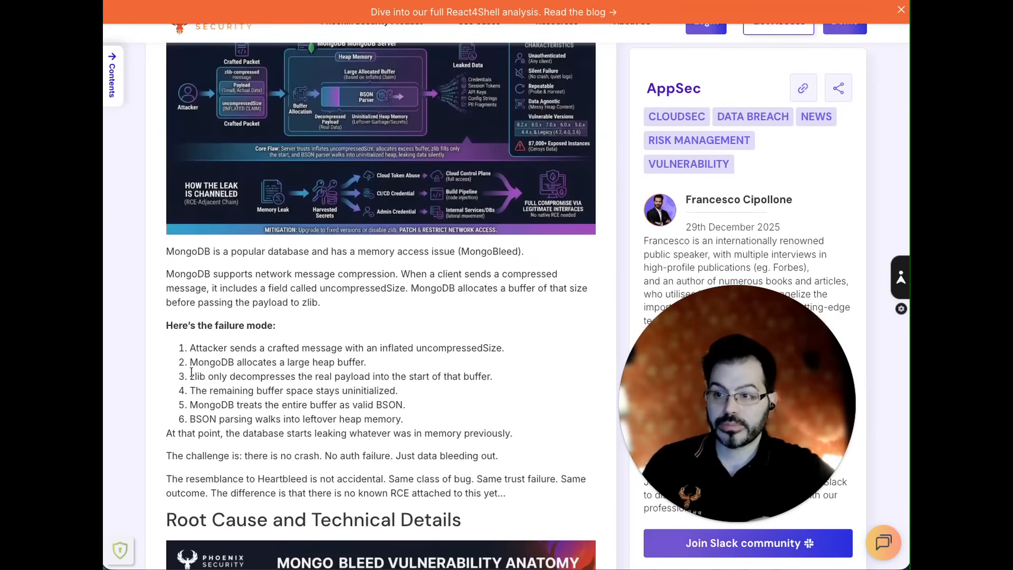
drag(190, 376, 405, 404)
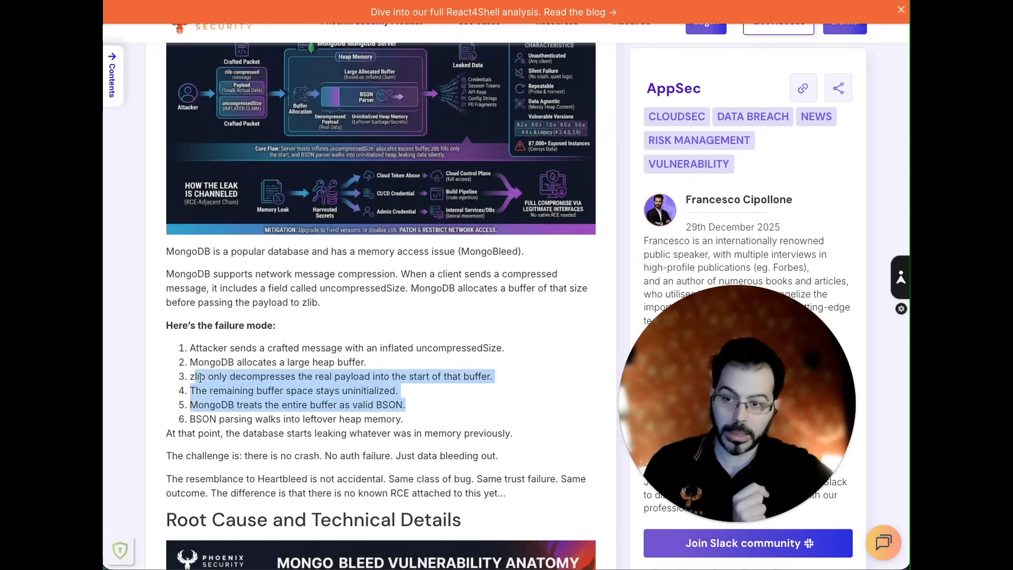
scroll(down, 3)
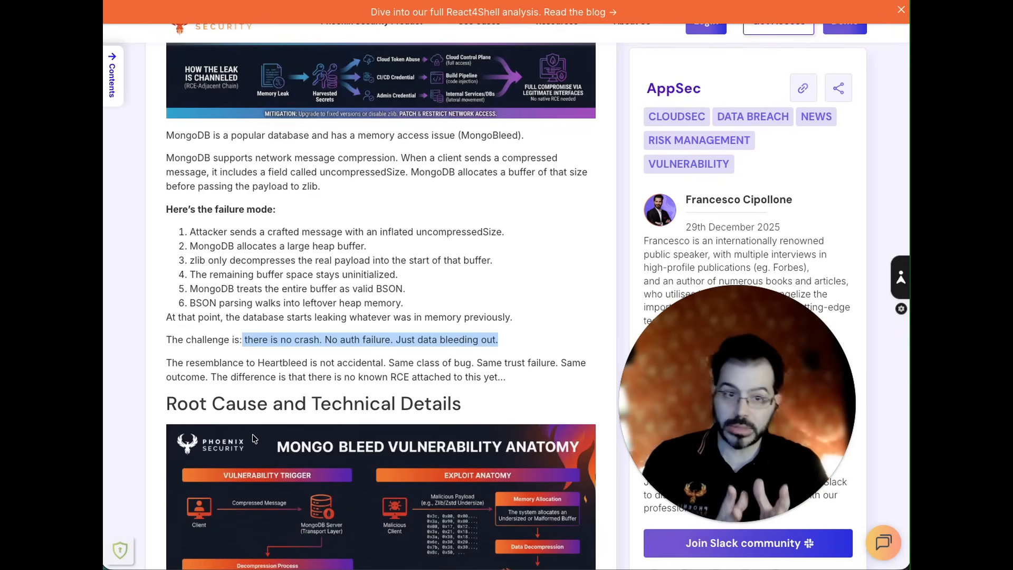
Read through the root-cause diagram and the zlib compressor technical details
scroll(down, 3)
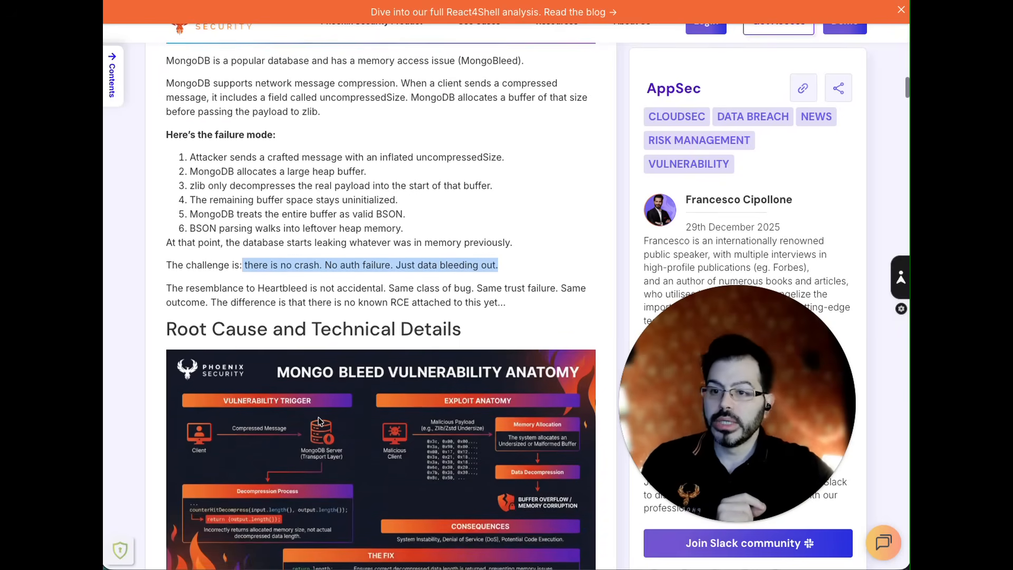
scroll(down, 3)
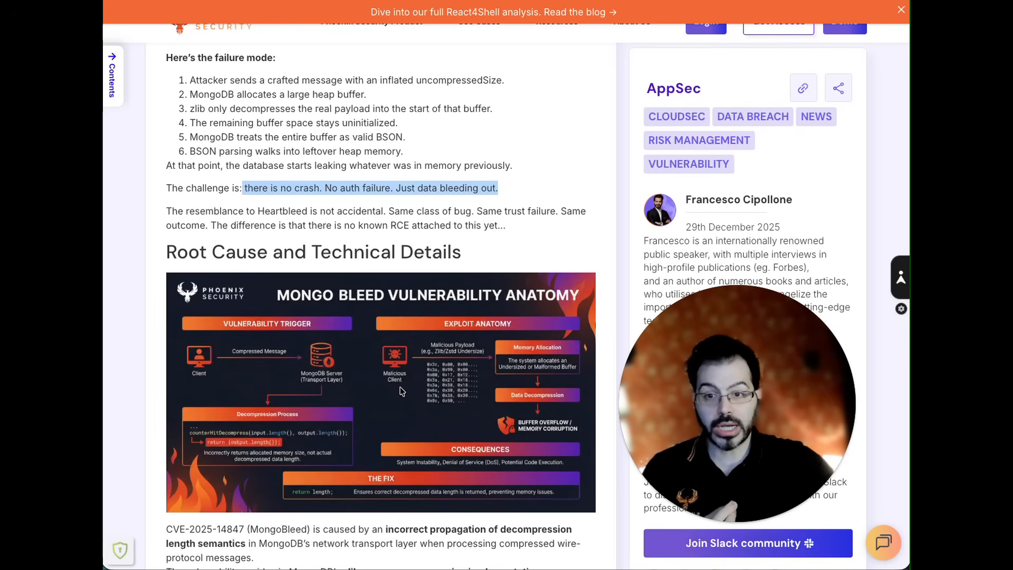
scroll(down, 3)
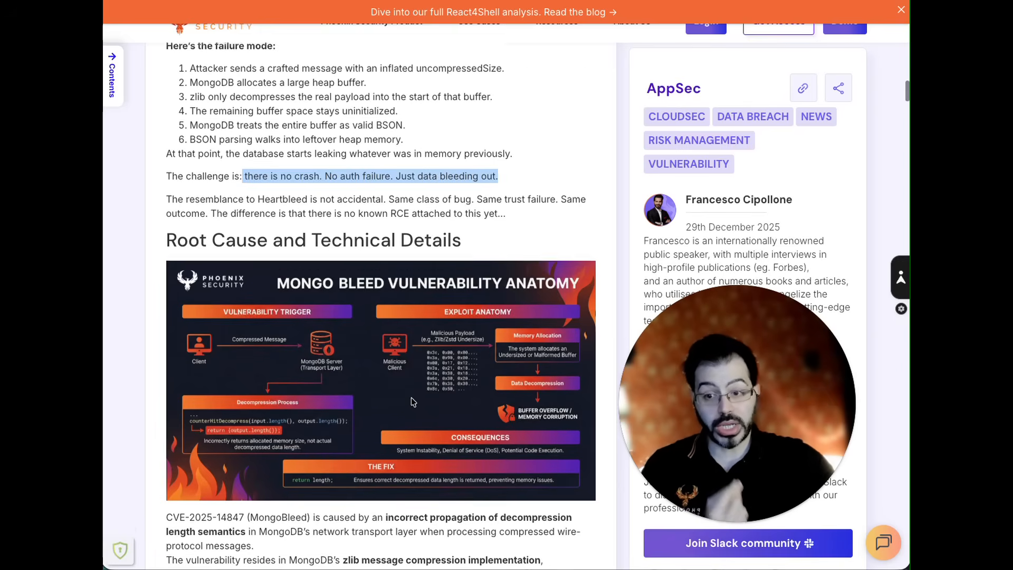
scroll(down, 3)
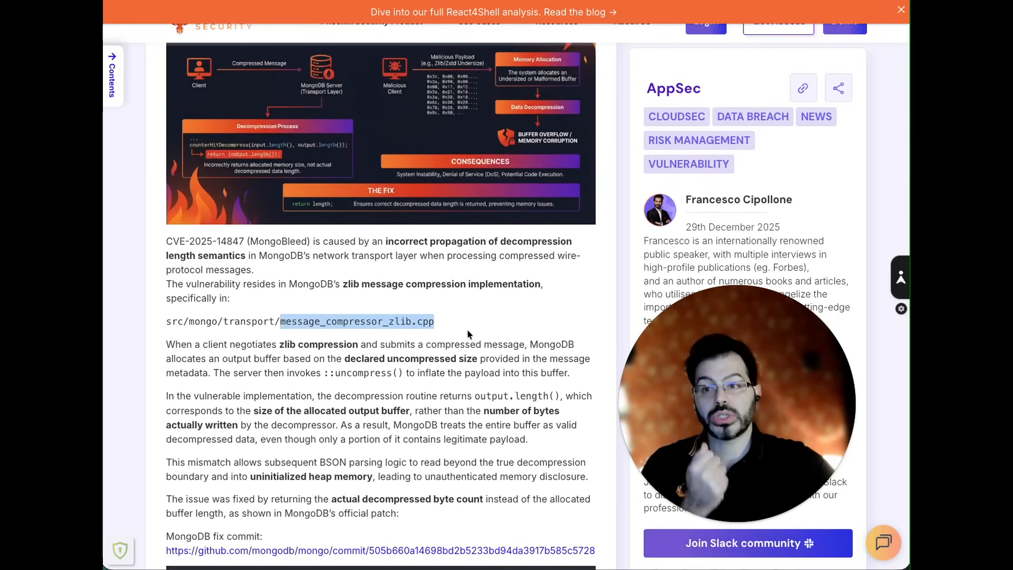
Continue past the fix commit diff and PoC output to the Exploit Lab tooling
scroll(down, 3)
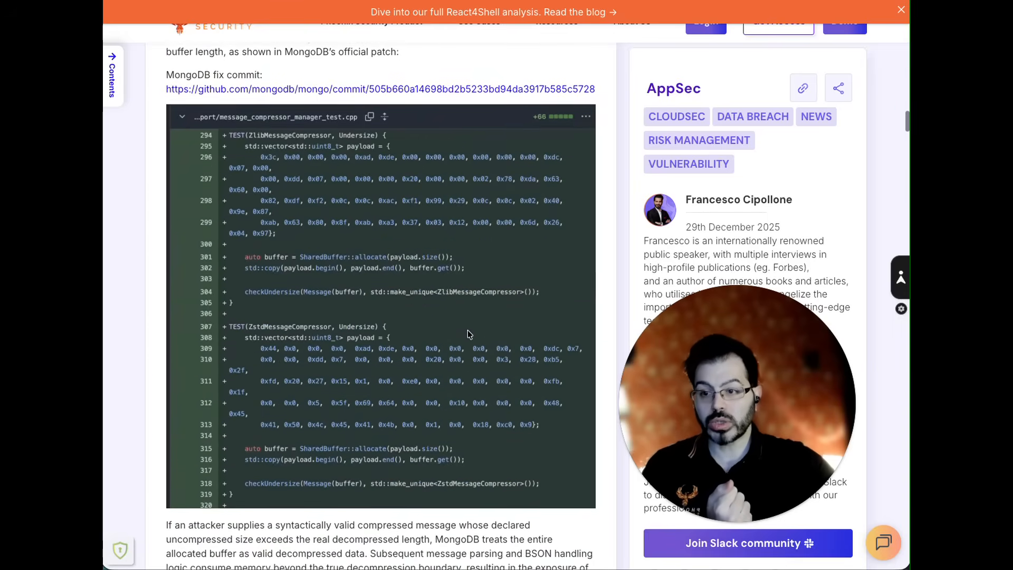
scroll(down, 3)
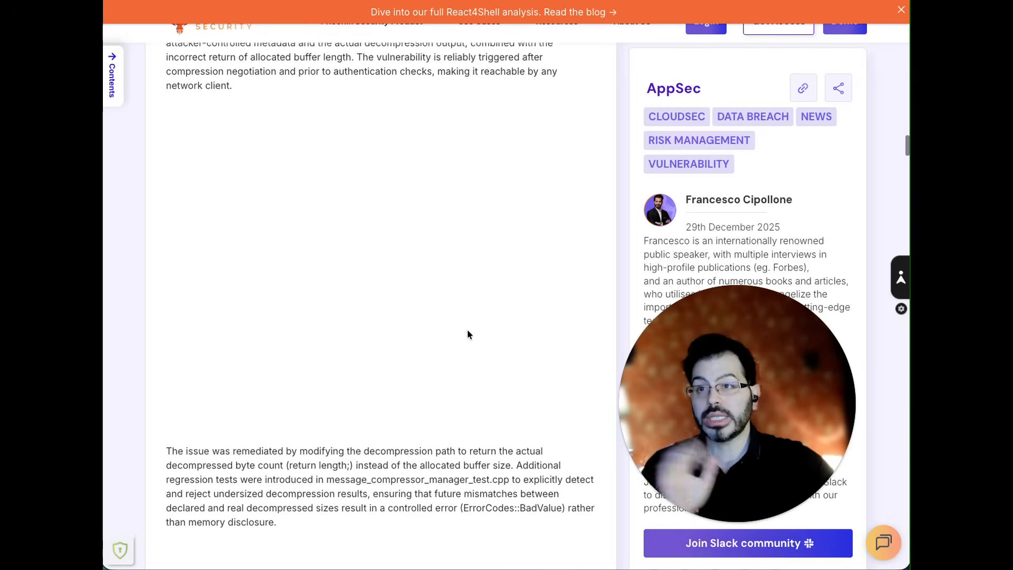
scroll(down, 3)
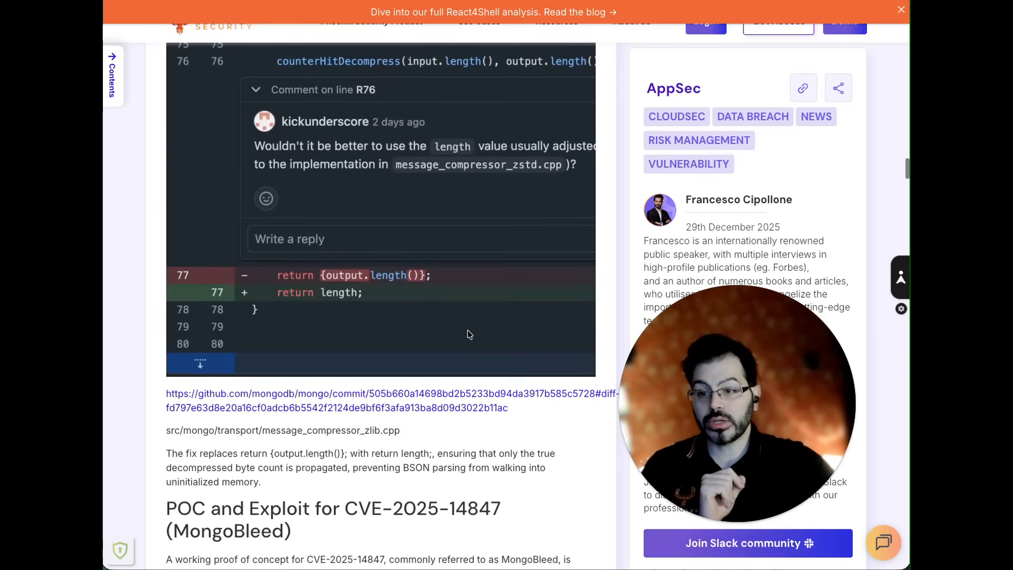
scroll(down, 3)
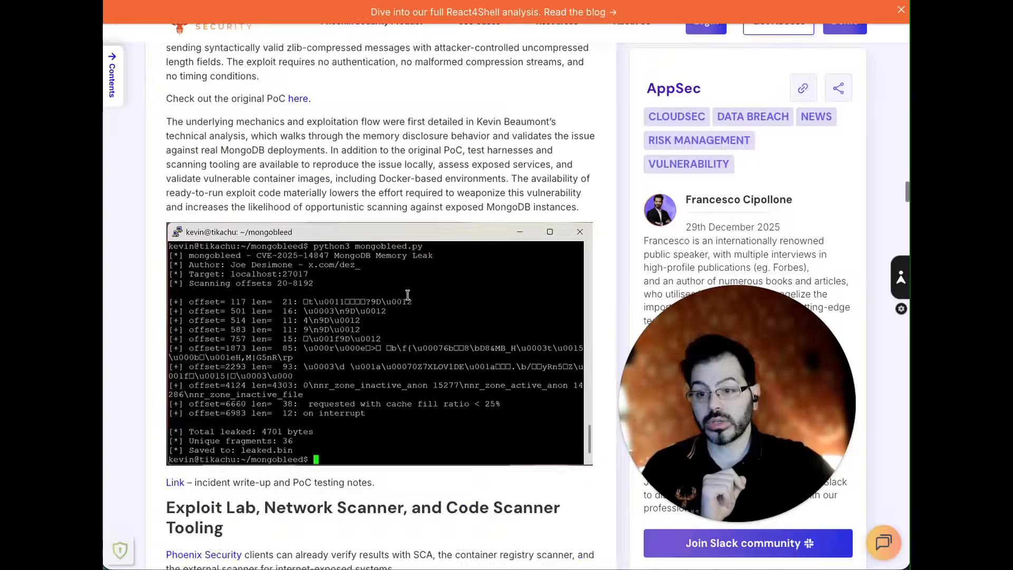
scroll(down, 3)
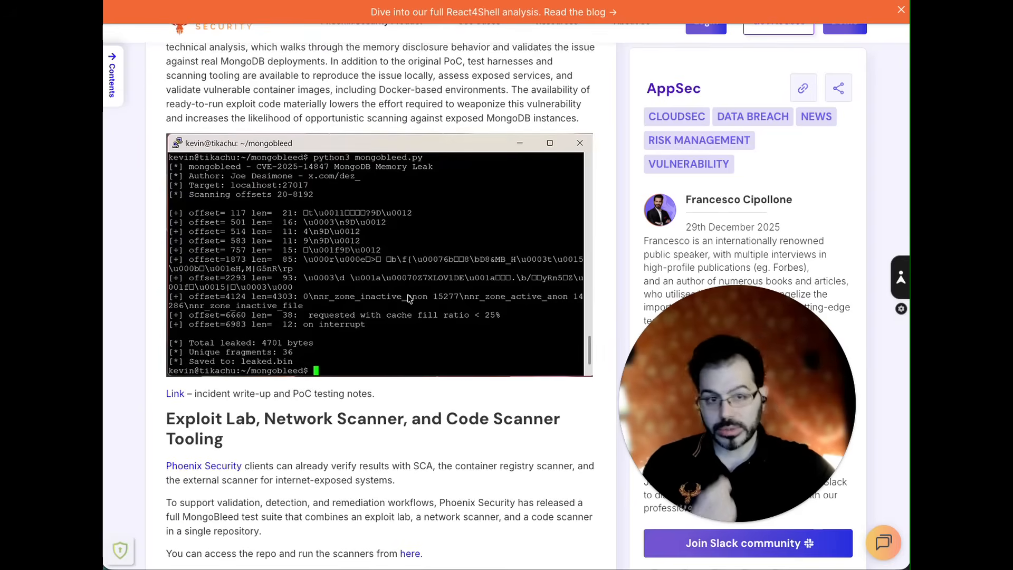
Scroll past the exploit repo layout, Shodan map and version treemap to the exposed asset counts table
scroll(down, 3)
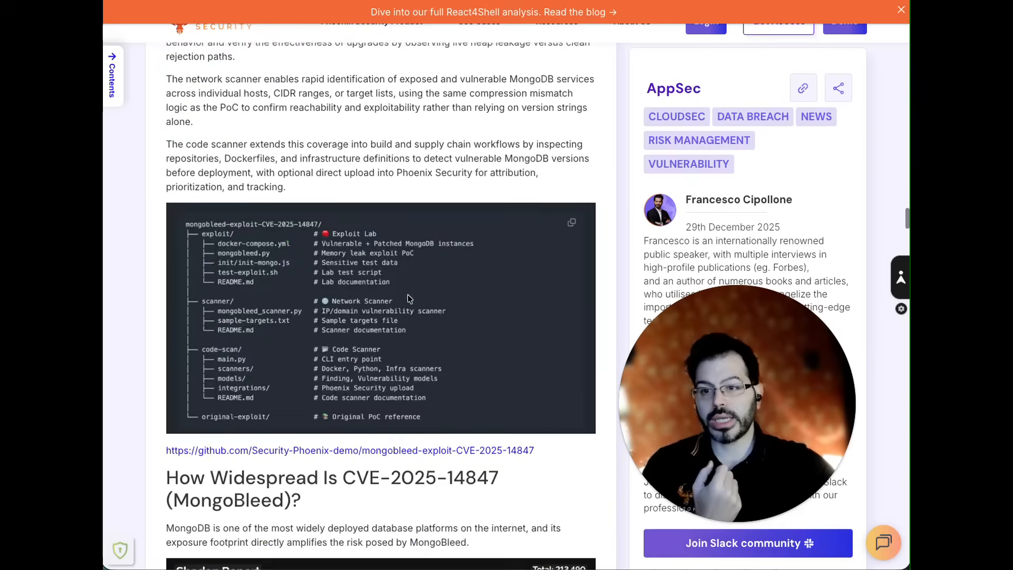
scroll(down, 3)
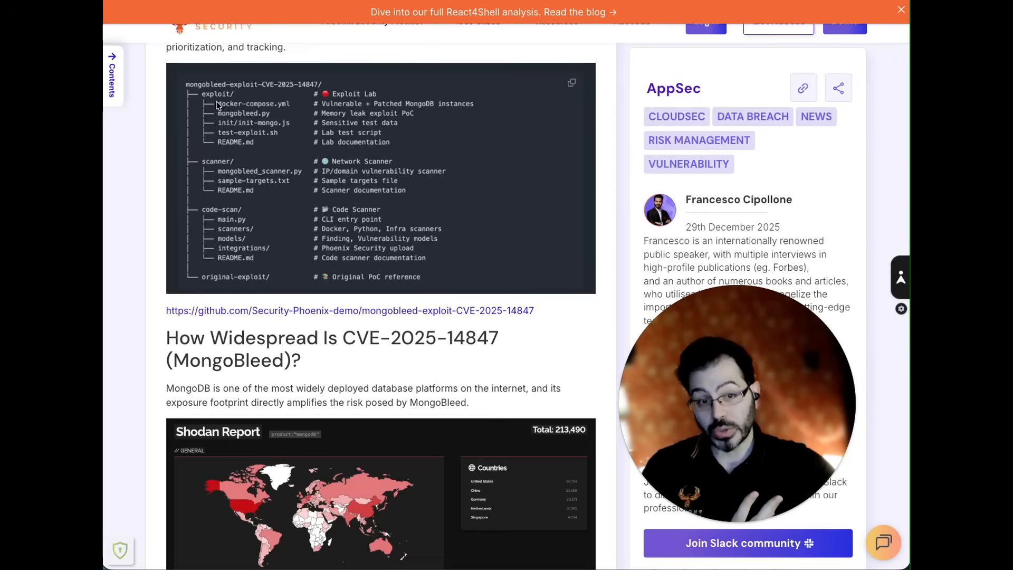
scroll(down, 3)
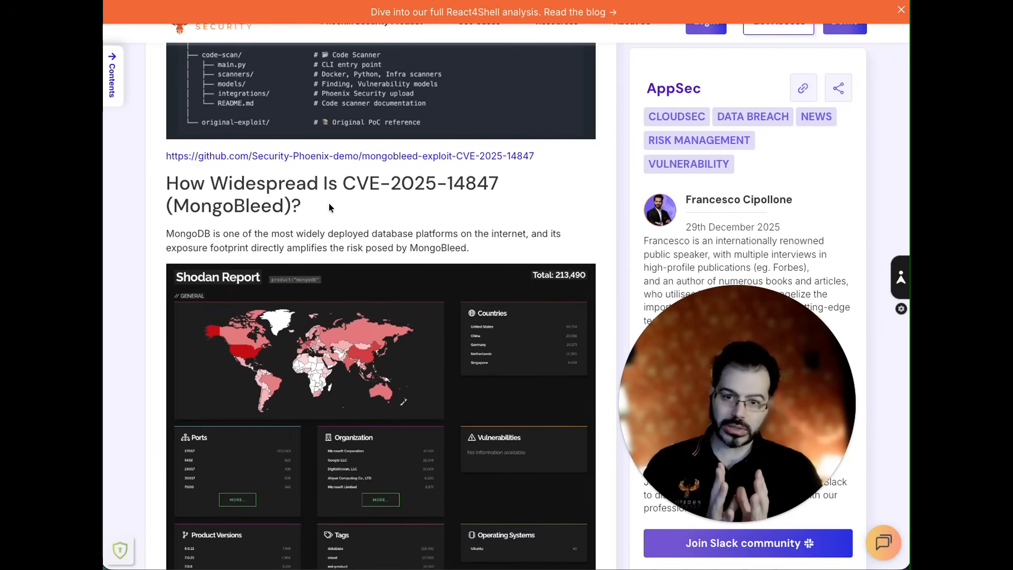
scroll(down, 3)
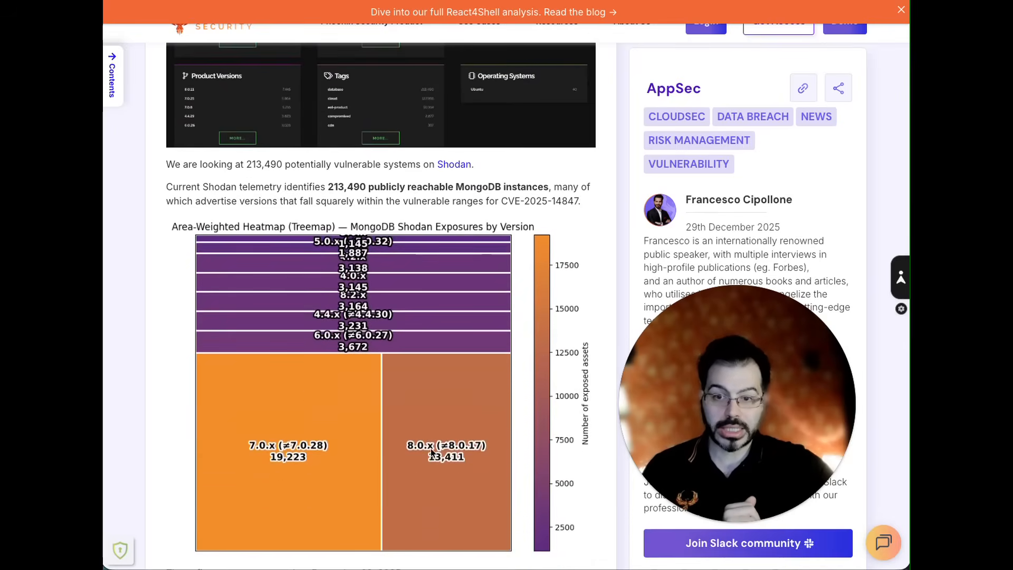
scroll(down, 3)
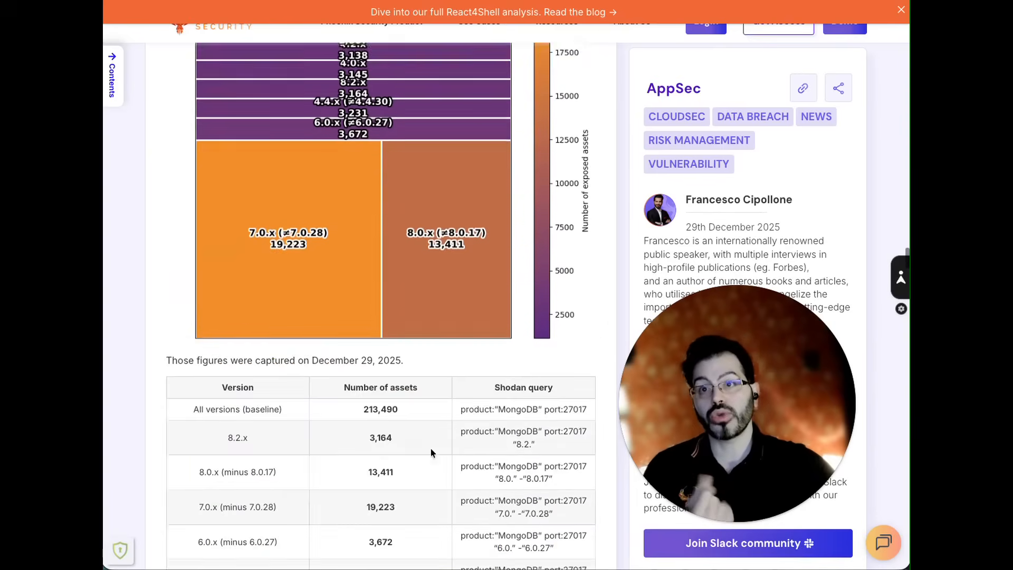
scroll(down, 3)
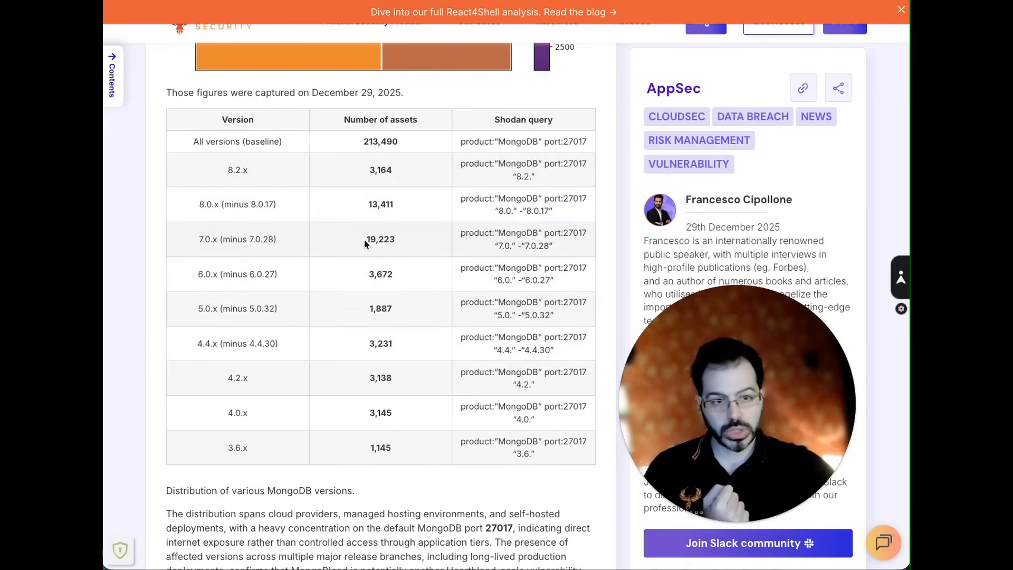
scroll(down, 3)
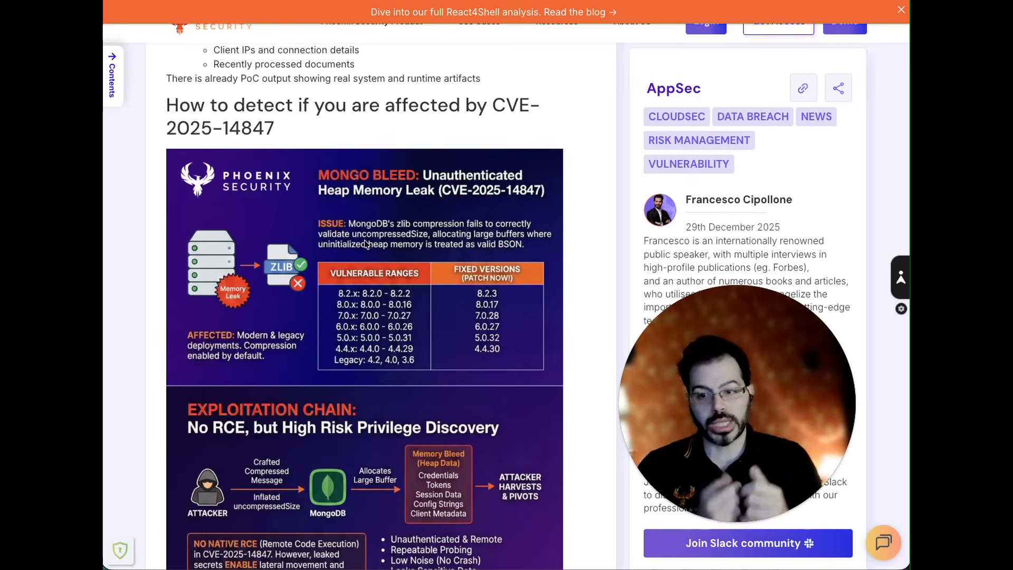
Read the detection-and-remediation infographic down to the application-layer fallout and file system indicators sections
scroll(down, 3)
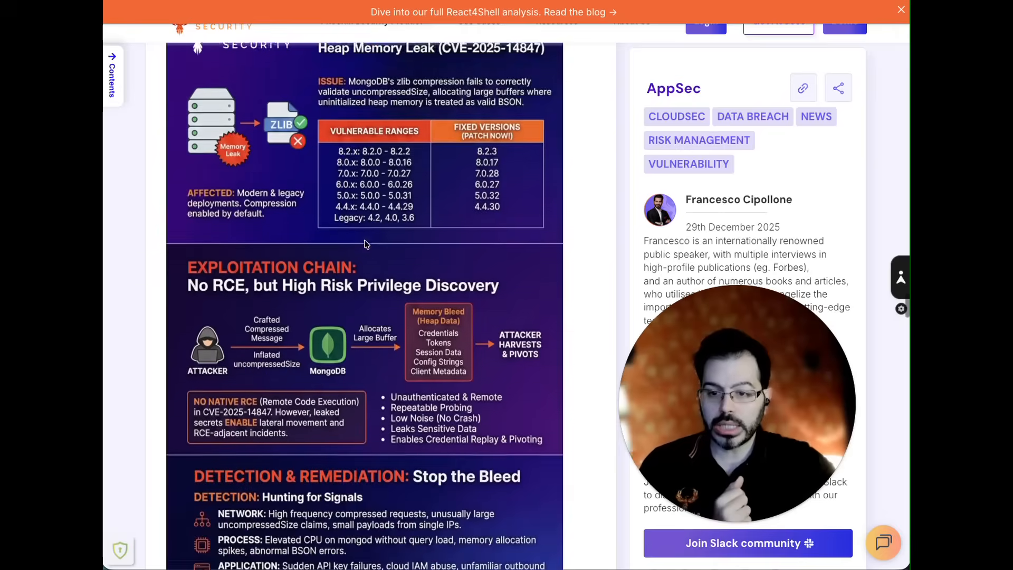
scroll(down, 3)
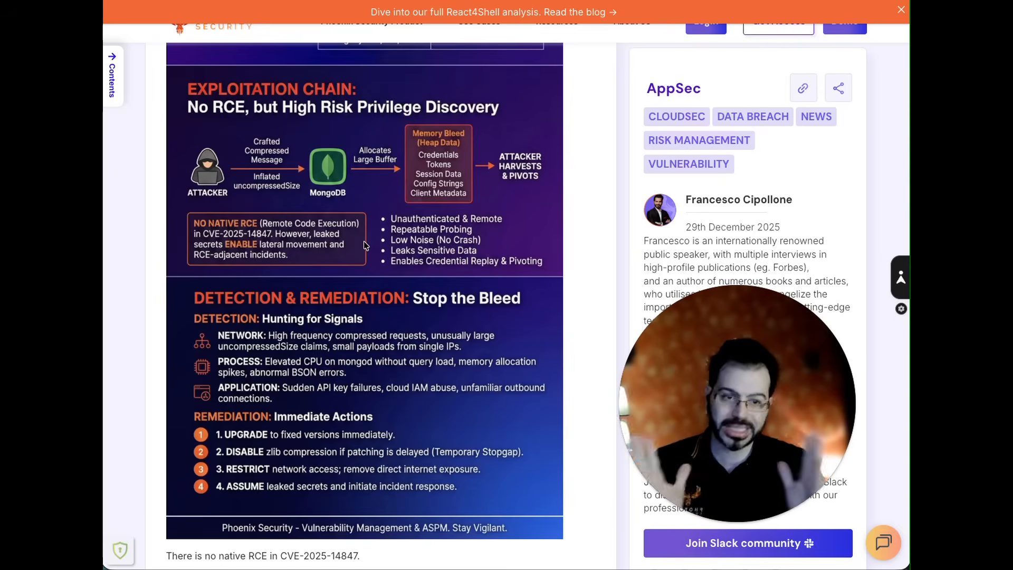
scroll(down, 3)
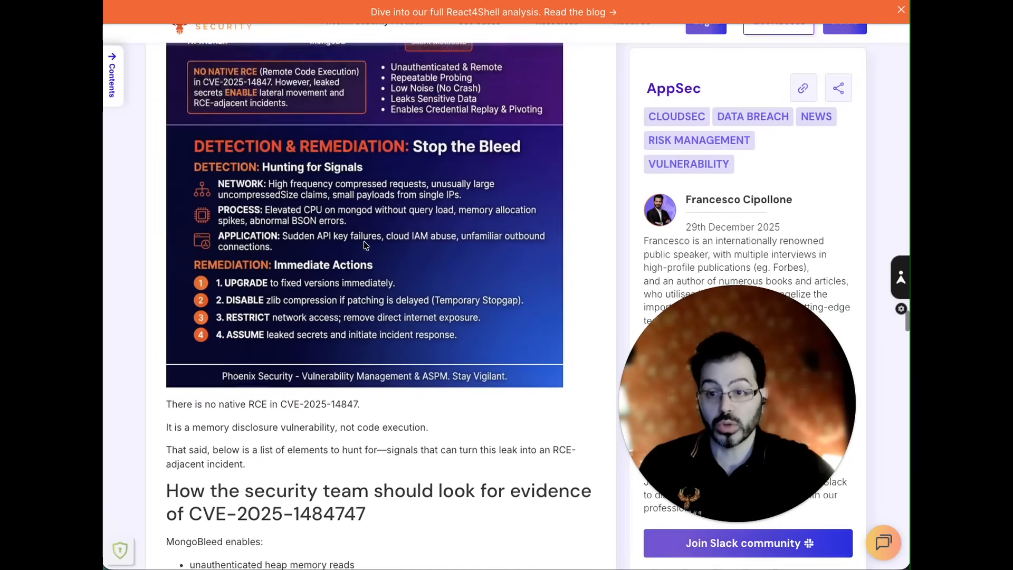
scroll(down, 3)
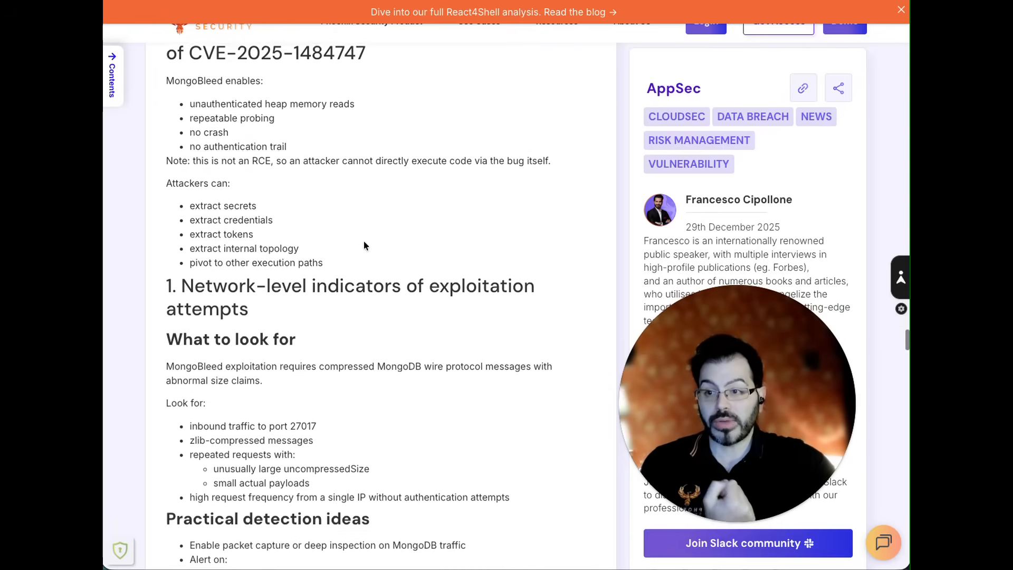
scroll(down, 3)
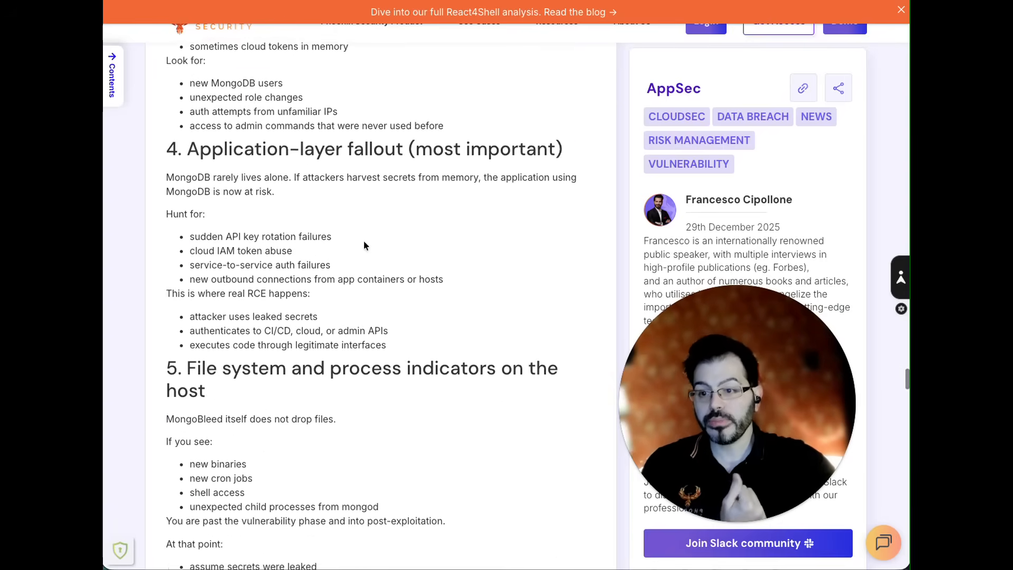
scroll(down, 3)
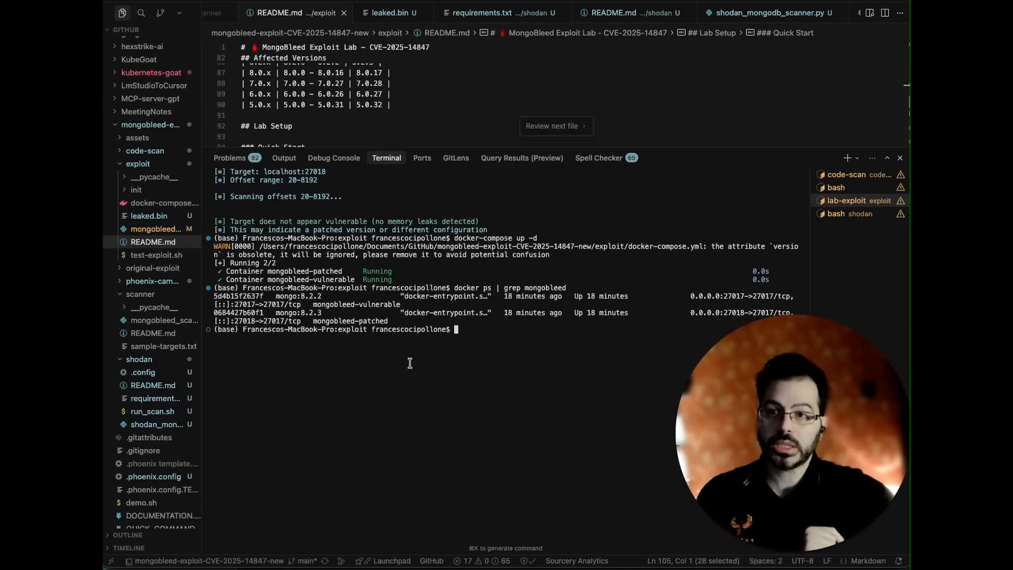
List the running mongobleed containers and bring the lab up with docker-compose up -d
text(docker ps | grep mongobleed)
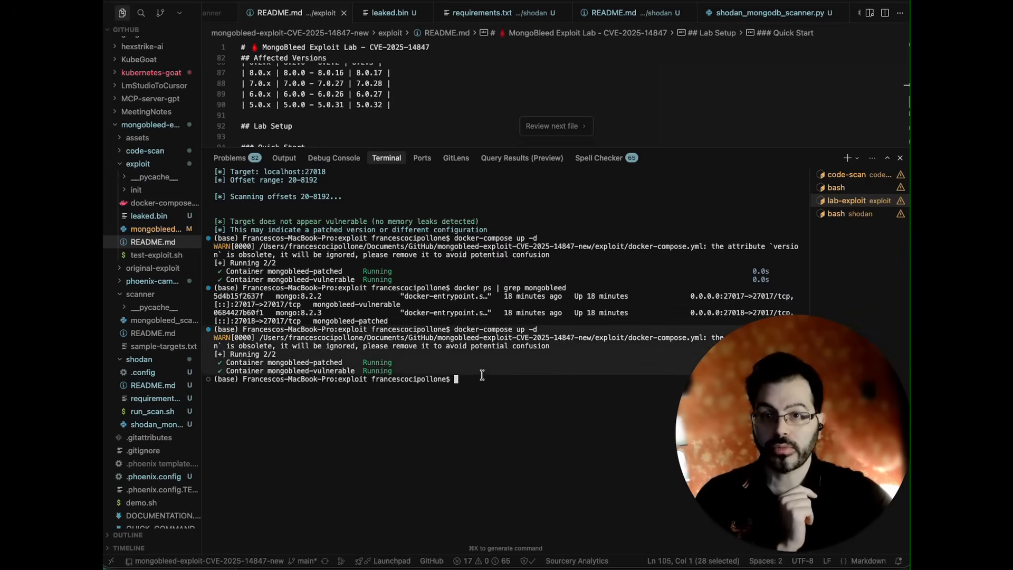
text(docker ps | grep mongobleed)
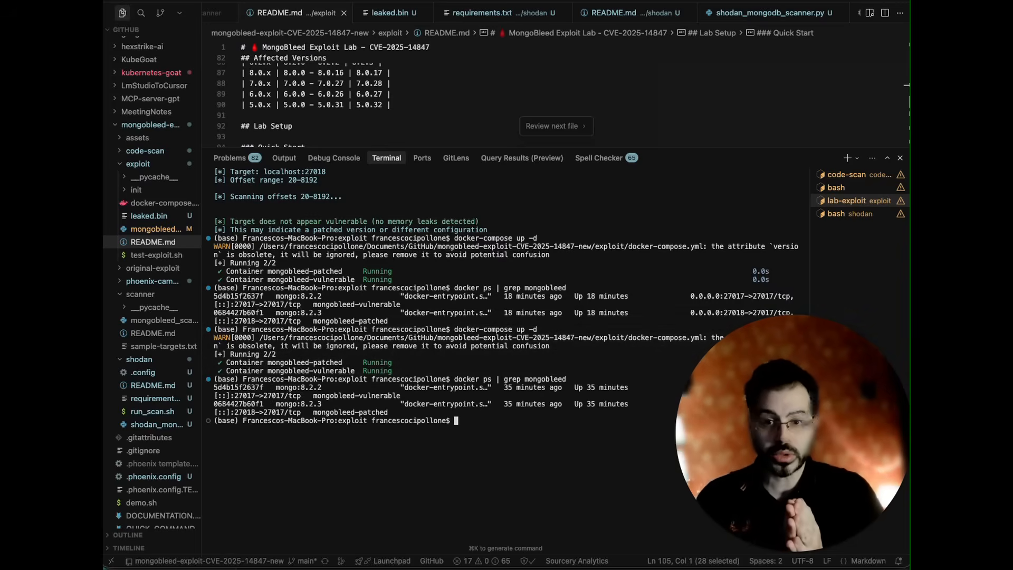
text(docker-compose up -d)
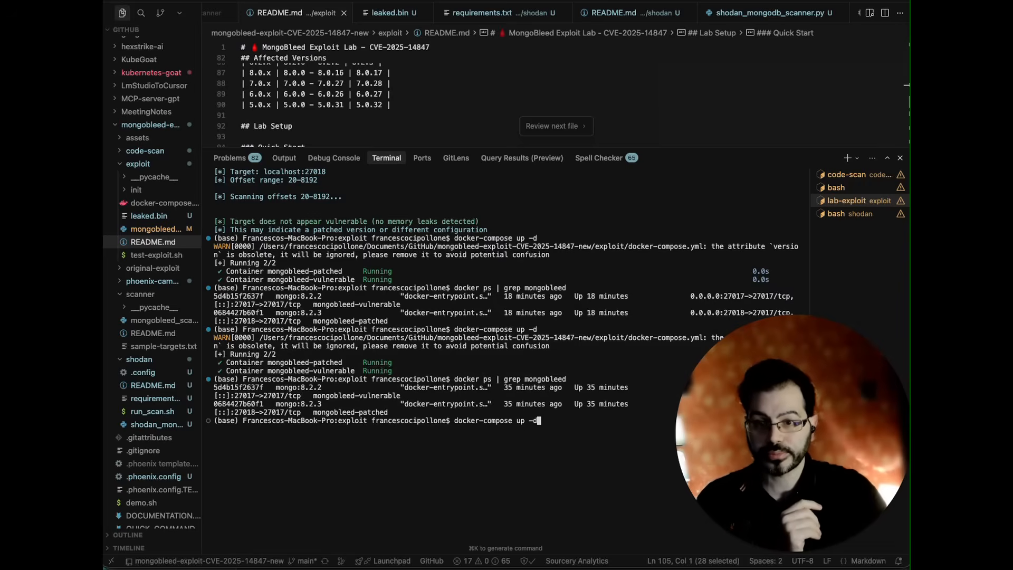
Run mongobleed.py against localhost port 27018, which reports the target not vulnerable
text(python3 mongobleed.py --host localhost --port 27018)
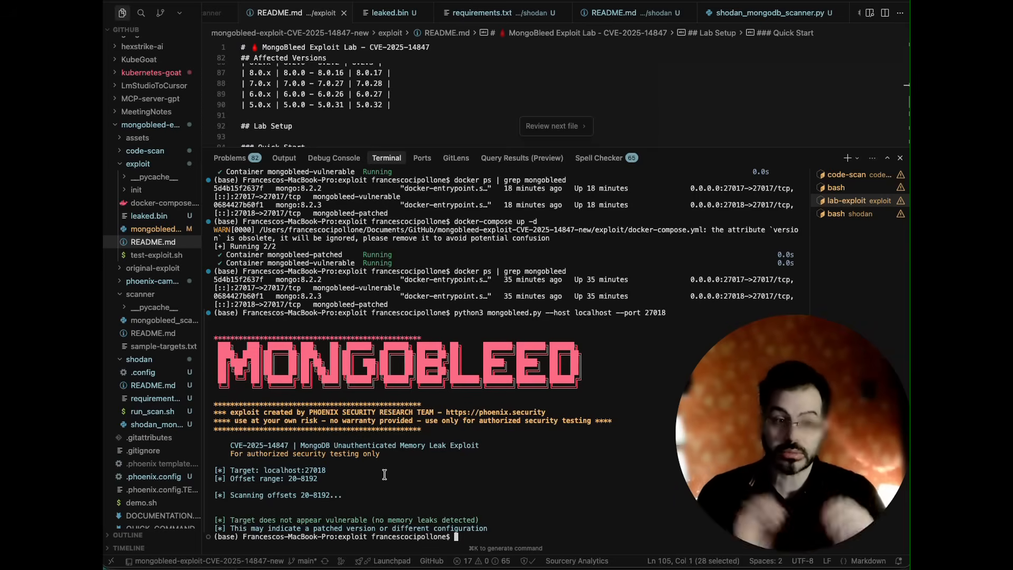
Run mongobleed.py against port 27017, leaking 176 bytes, and view the leaked.bin dump
text(docker ps | grep mongobleed)
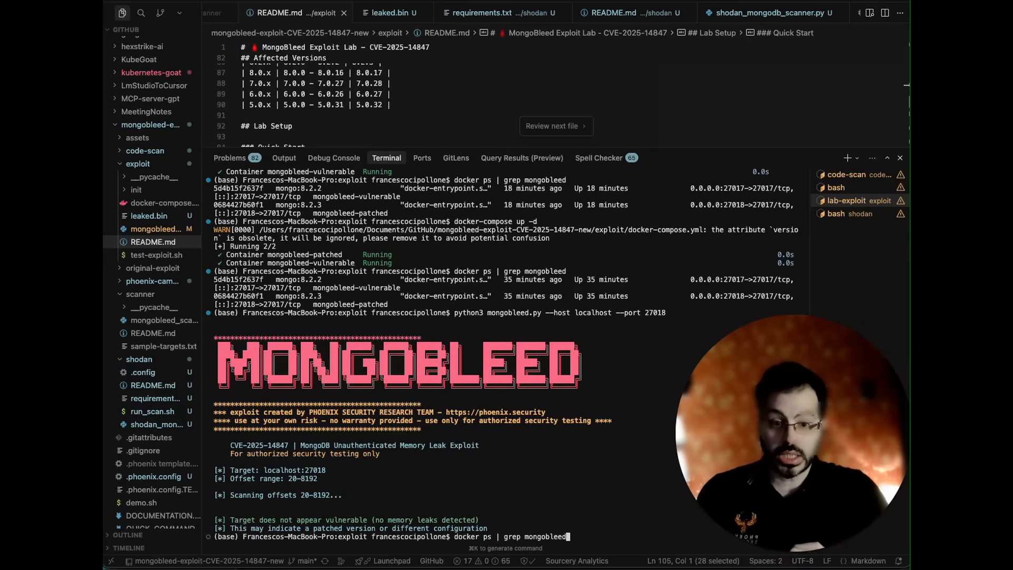
text(python3 mongobleed.py --host localhost --port 27017)
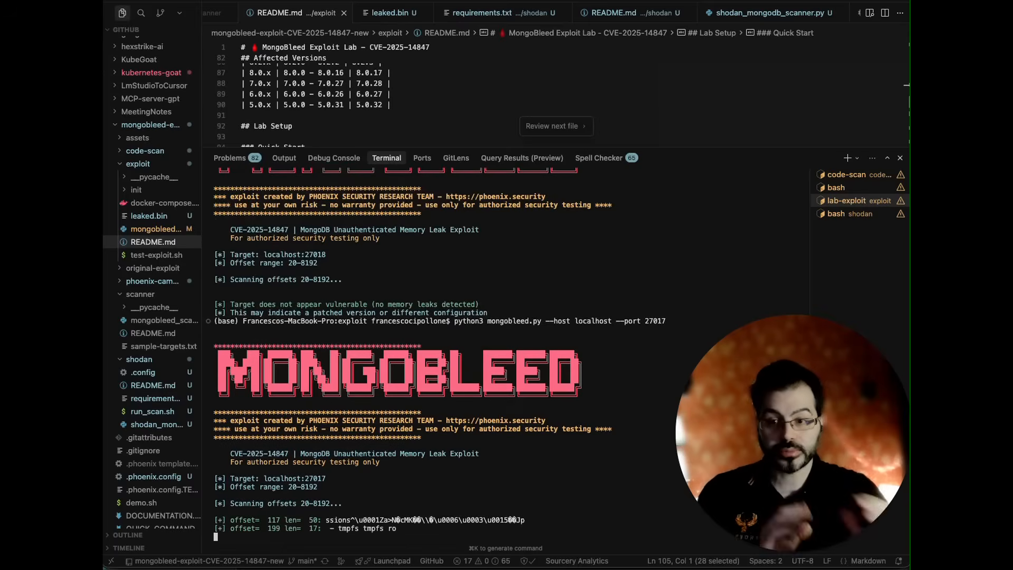
scroll(down, 3)
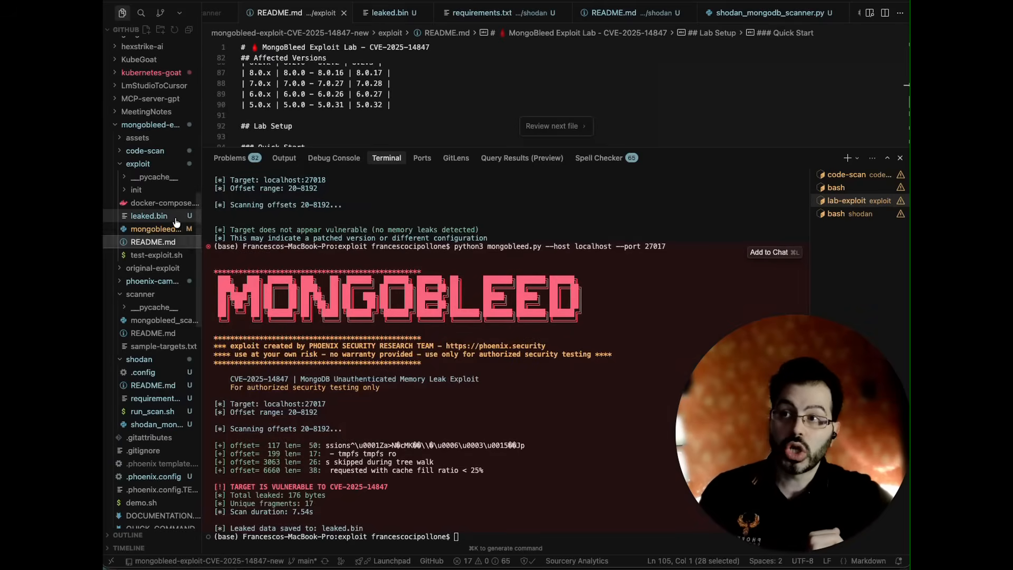
click(149, 215)
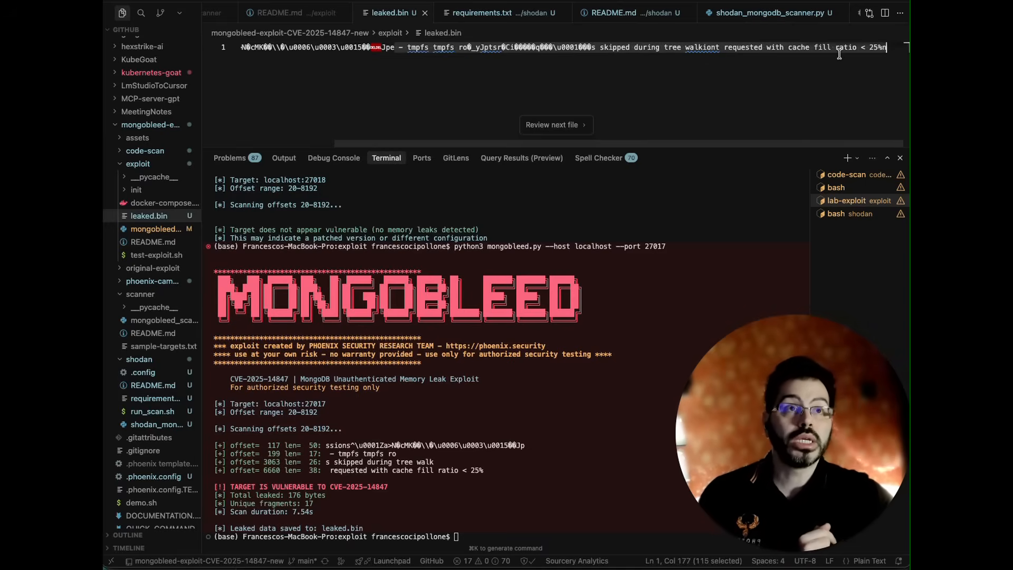
Return to the lab README usage section for the wider 100–20000 offset run leaking 749 bytes
click(610, 12)
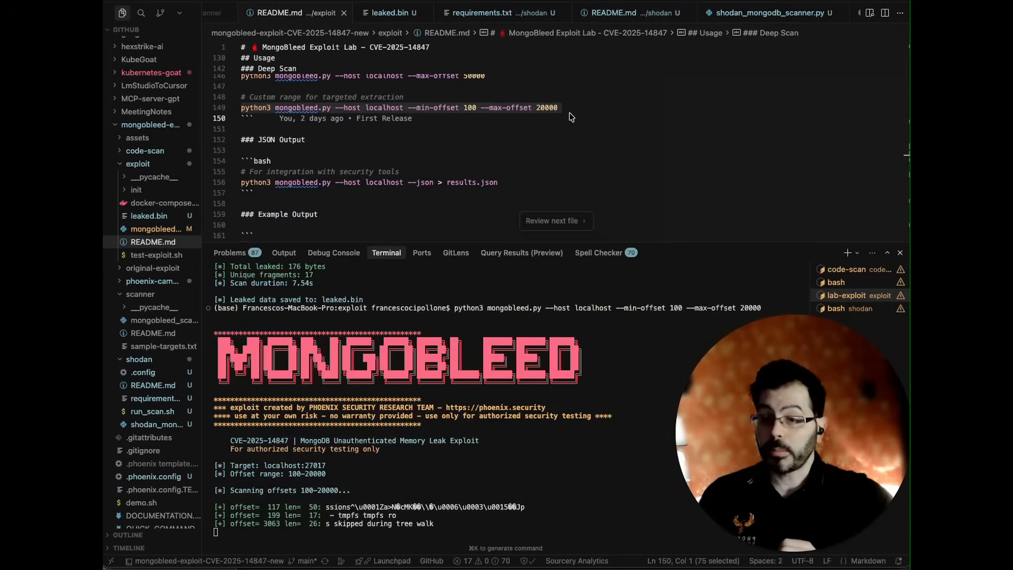
scroll(down, 3)
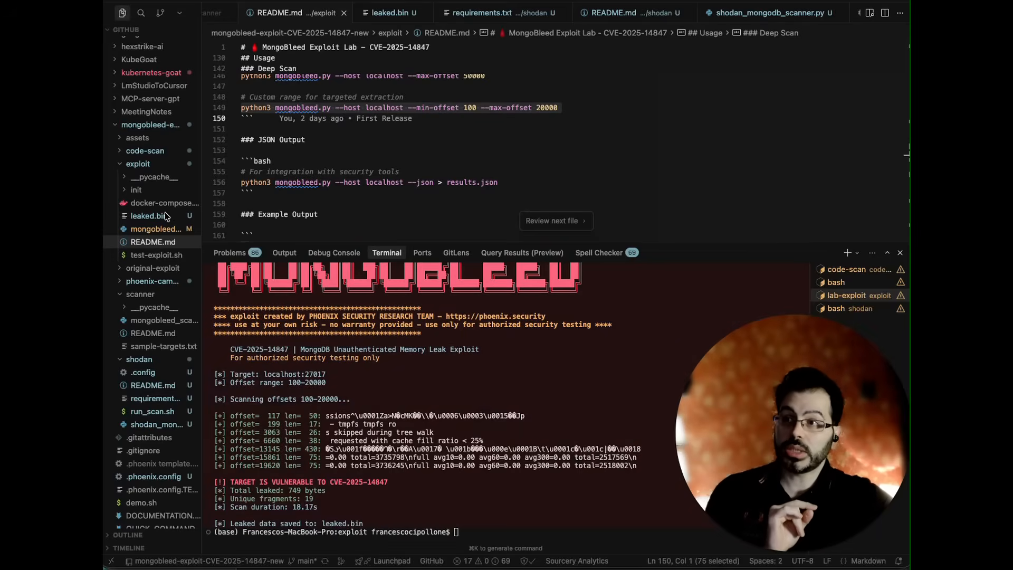
click(146, 215)
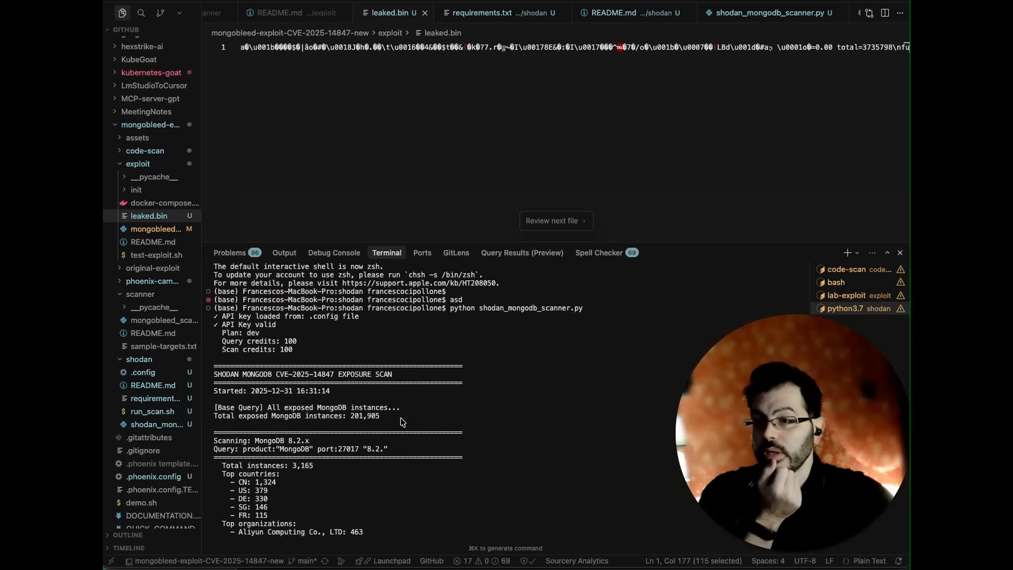
scroll(down, 3)
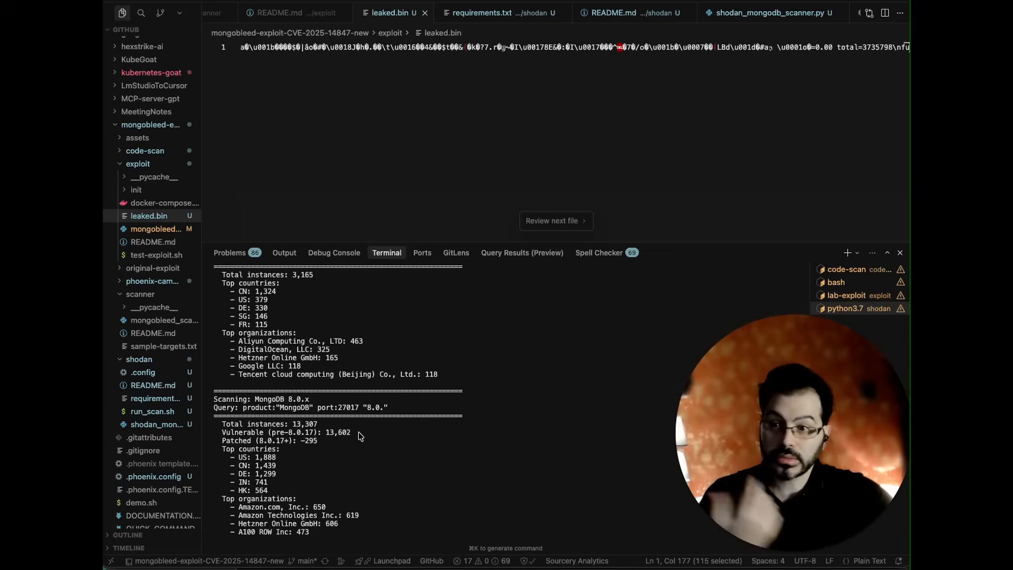
scroll(down, 3)
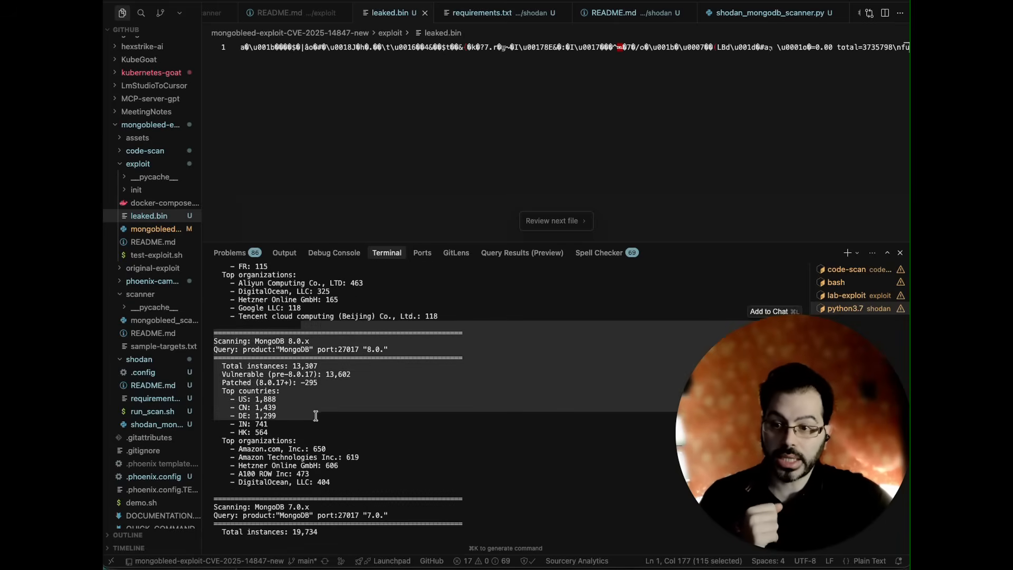
scroll(down, 3)
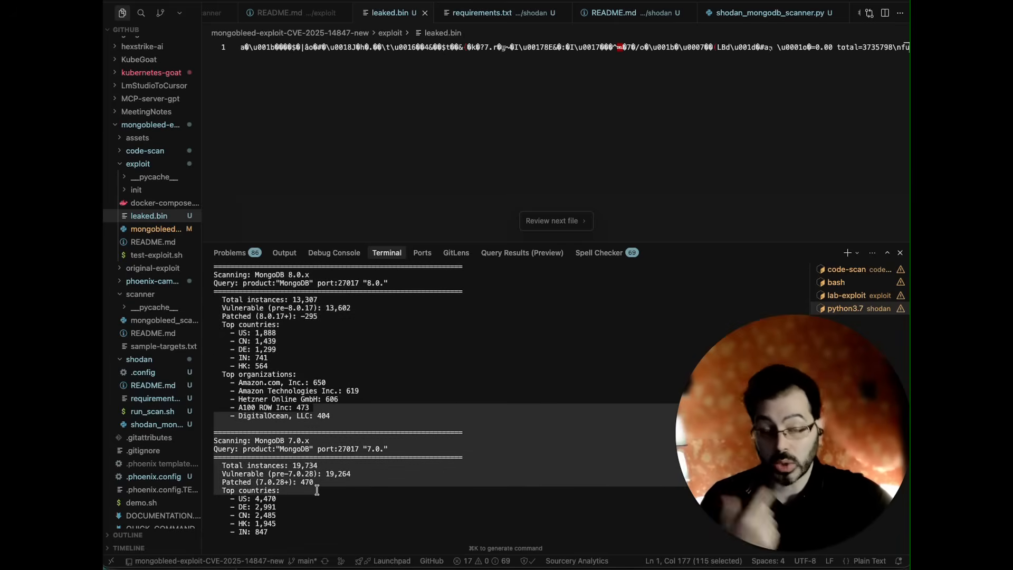
scroll(down, 3)
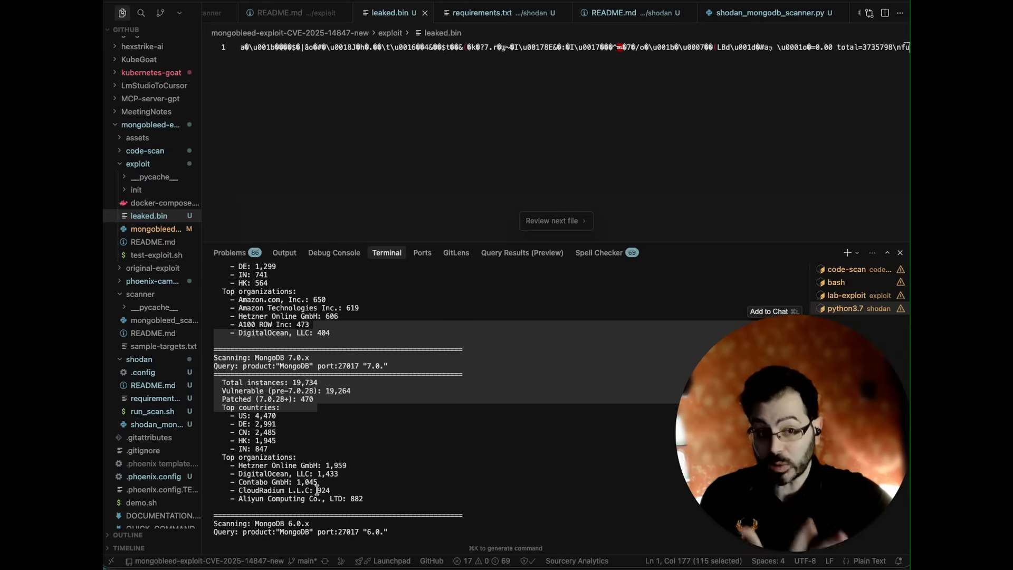
scroll(down, 3)
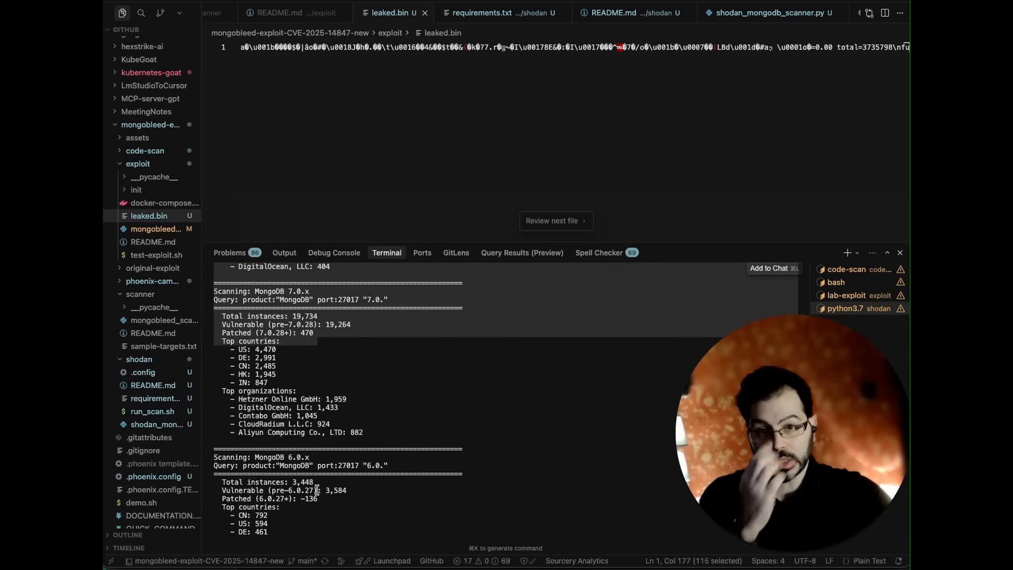
scroll(down, 3)
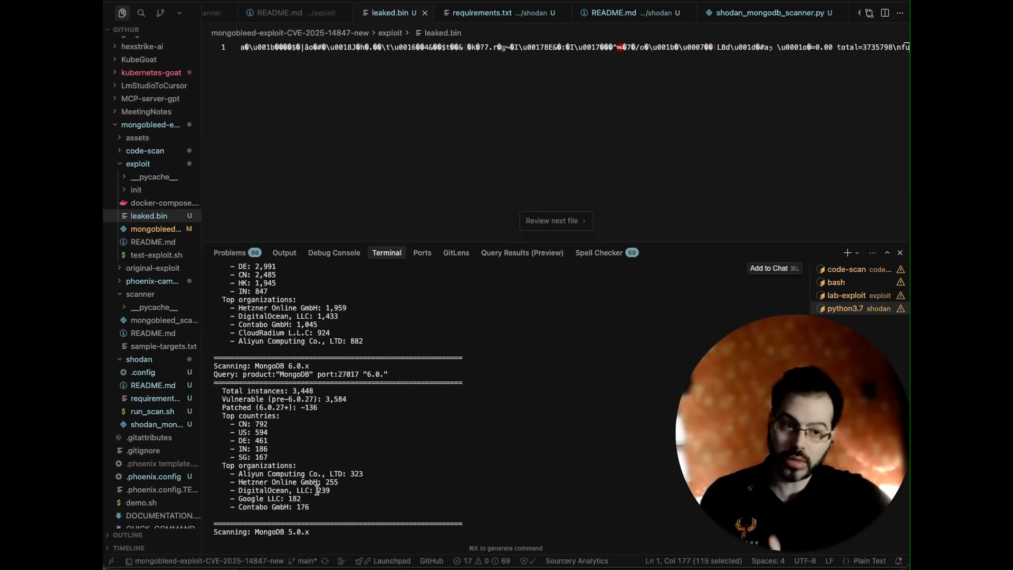
mouse_move(703, 365)
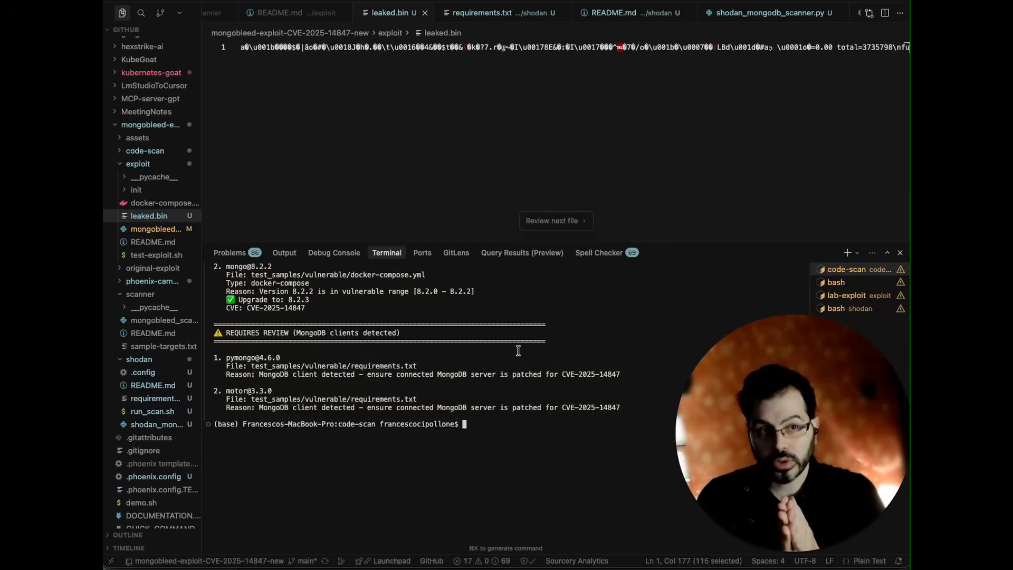
mouse_move(846, 299)
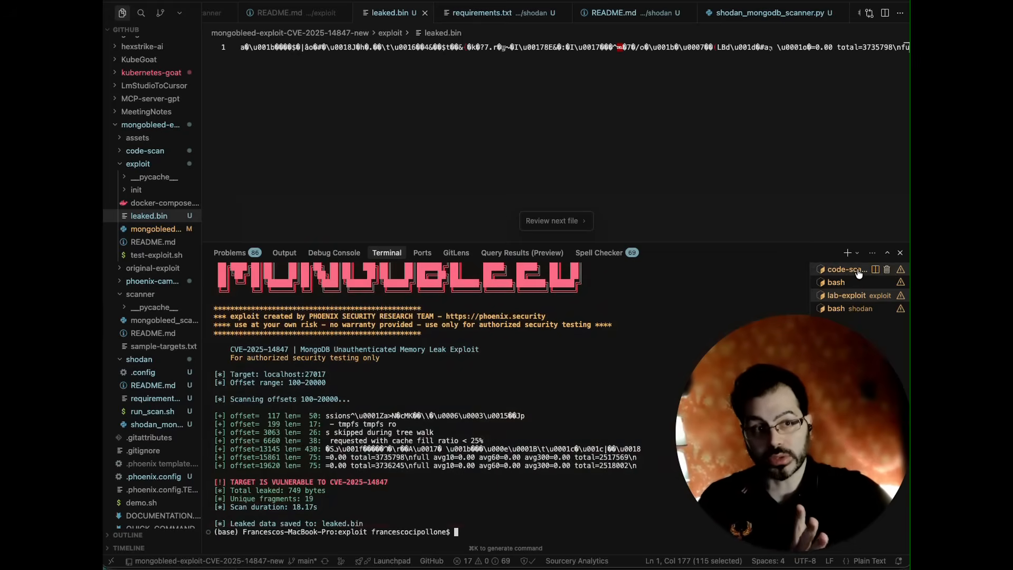
Review the code-scan output and enter python3 main.py scan test_samples/vulnerable/ --upload-phoenix
click(846, 269)
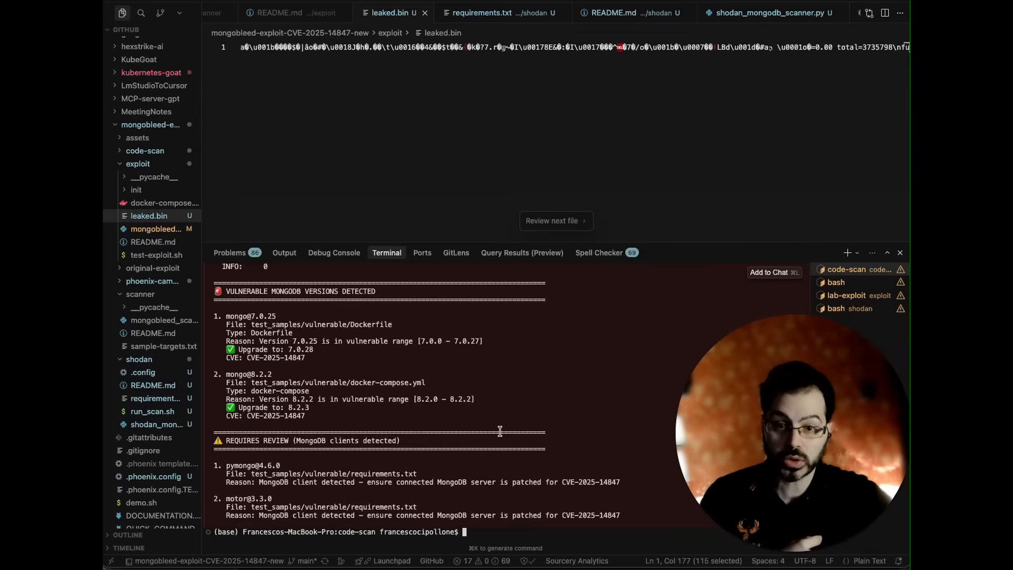
text(python3 main.py scan test_samples/vulnerable/ --upload-phoenix)
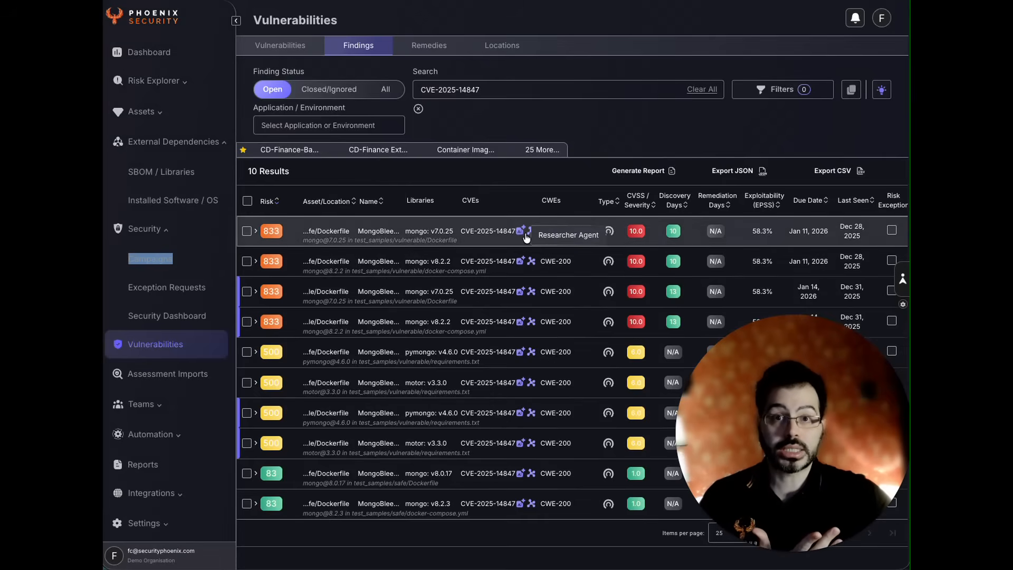
View the Researcher Agent graph for the first CVE-2025-14847 finding and request its AI-augmented description
click(521, 231)
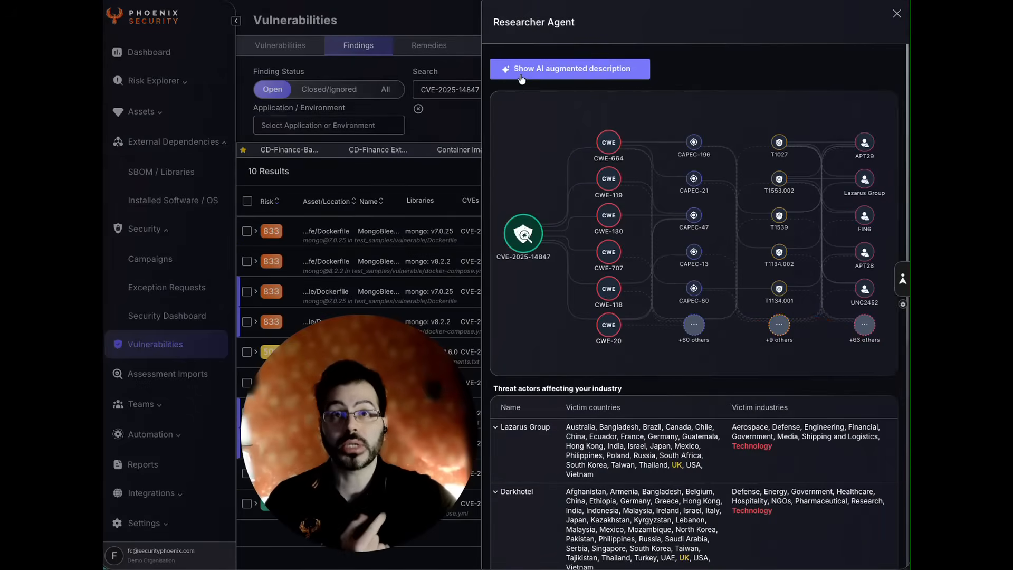
click(569, 69)
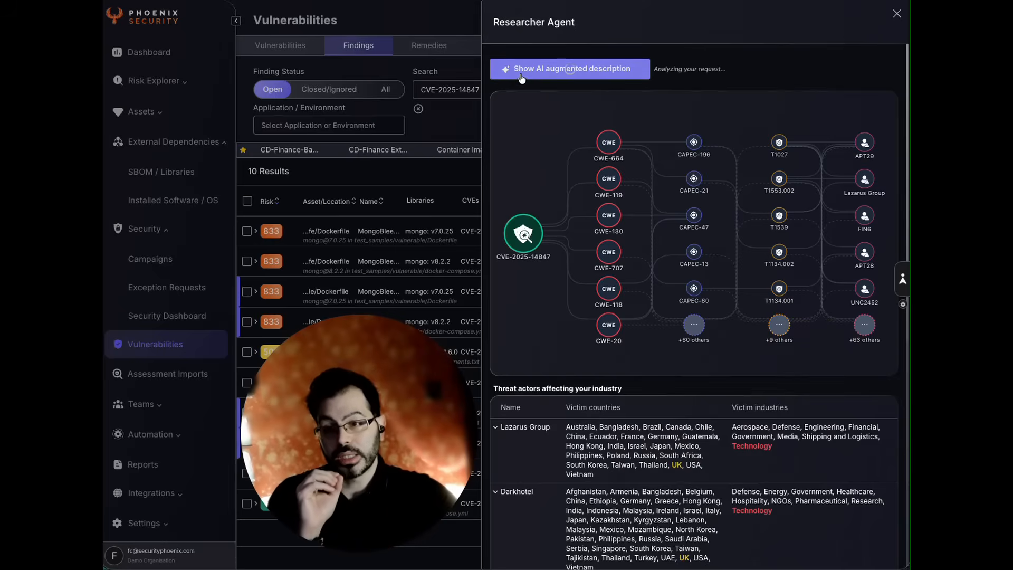
click(896, 13)
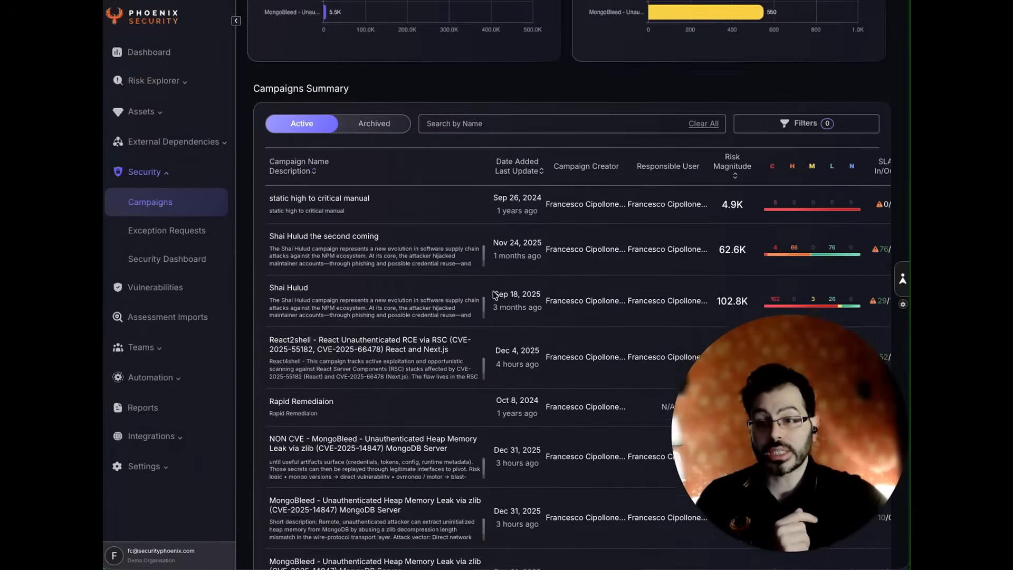
Select the MongoBleed campaign and review its Findings list, then its Details description
scroll(down, 3)
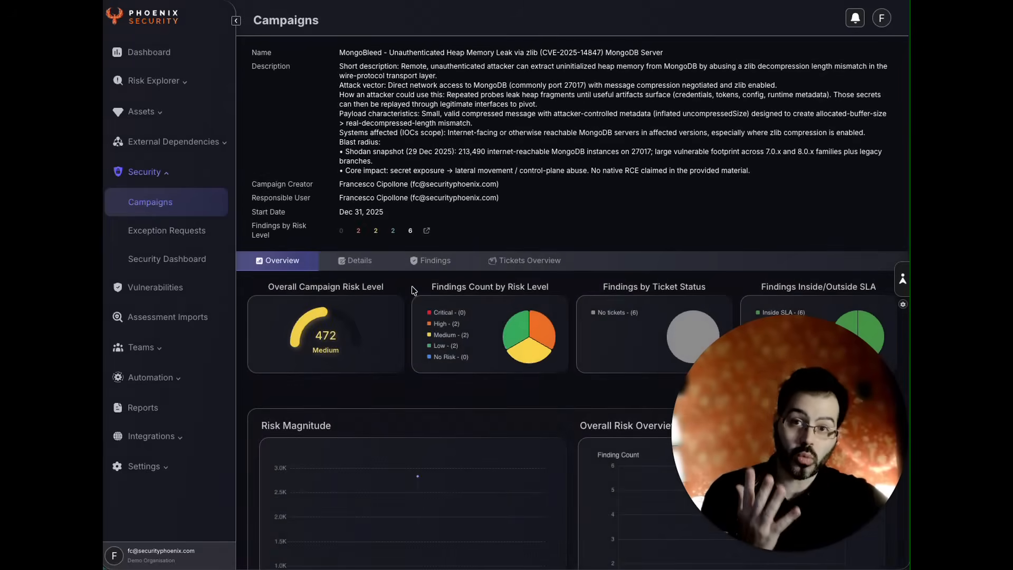
click(435, 260)
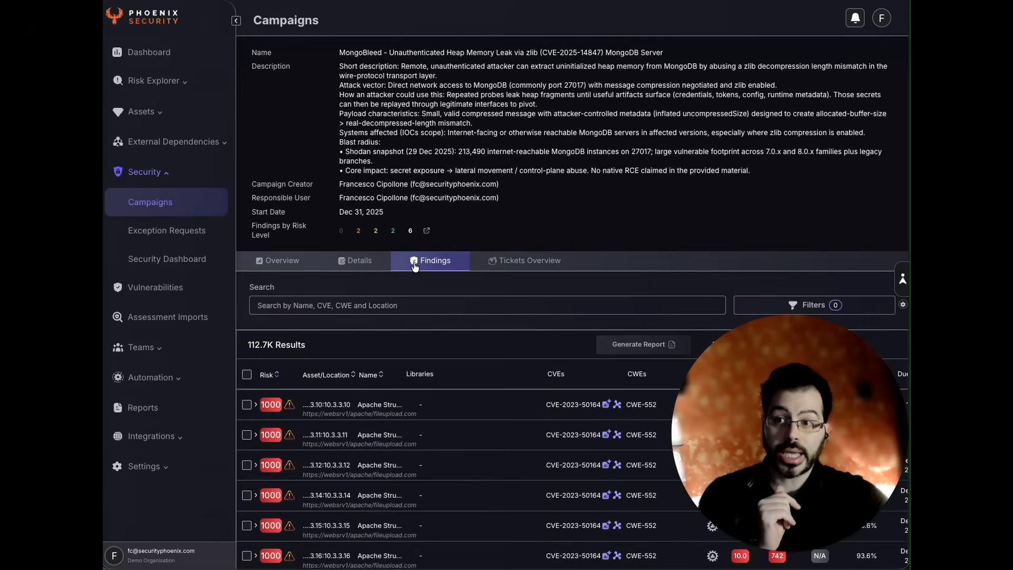
click(359, 261)
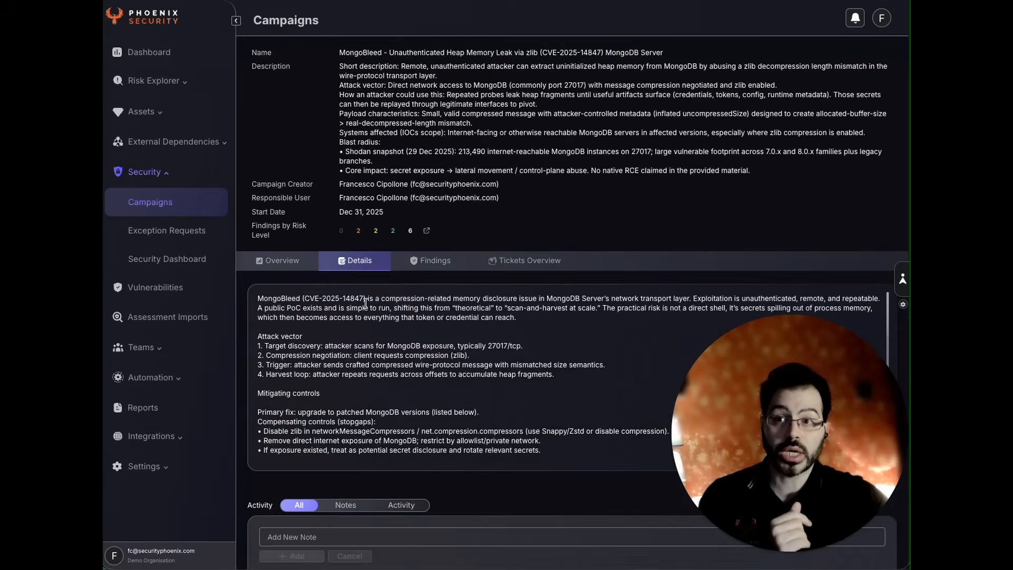
Read through the attack-vector and mitigating-controls write-up and cancel out of the editor unsaved
scroll(down, 3)
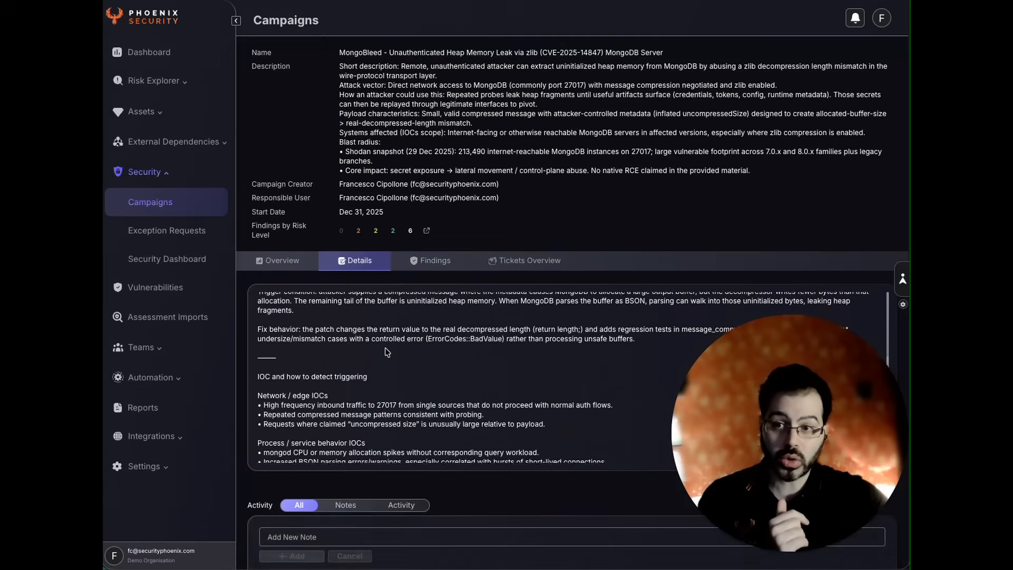
scroll(down, 3)
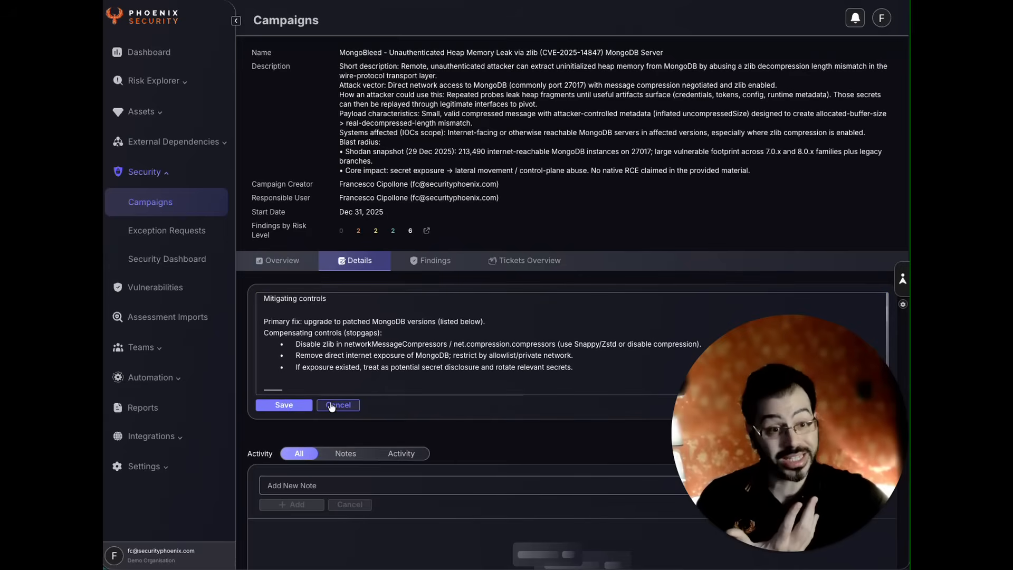
click(338, 405)
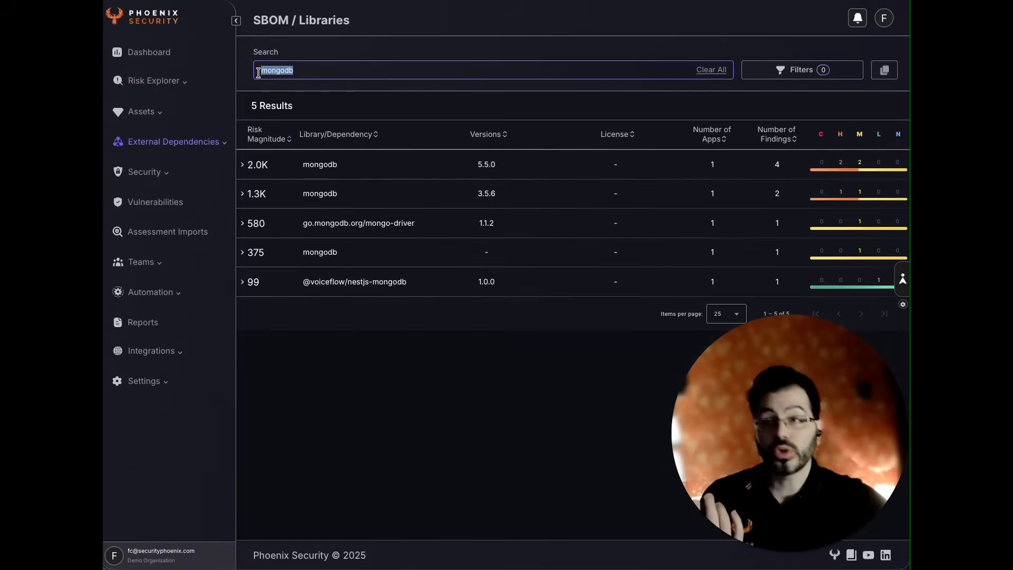
Search SBOM Libraries for mongodb, expand the mongodb 5.5.0 row and its first finding's details
click(175, 141)
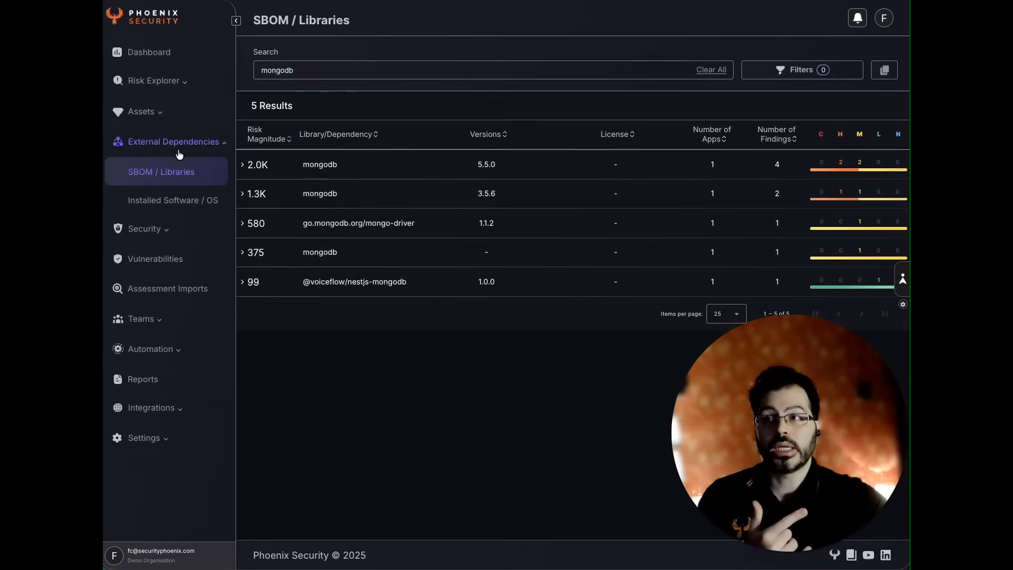
mouse_move(384, 274)
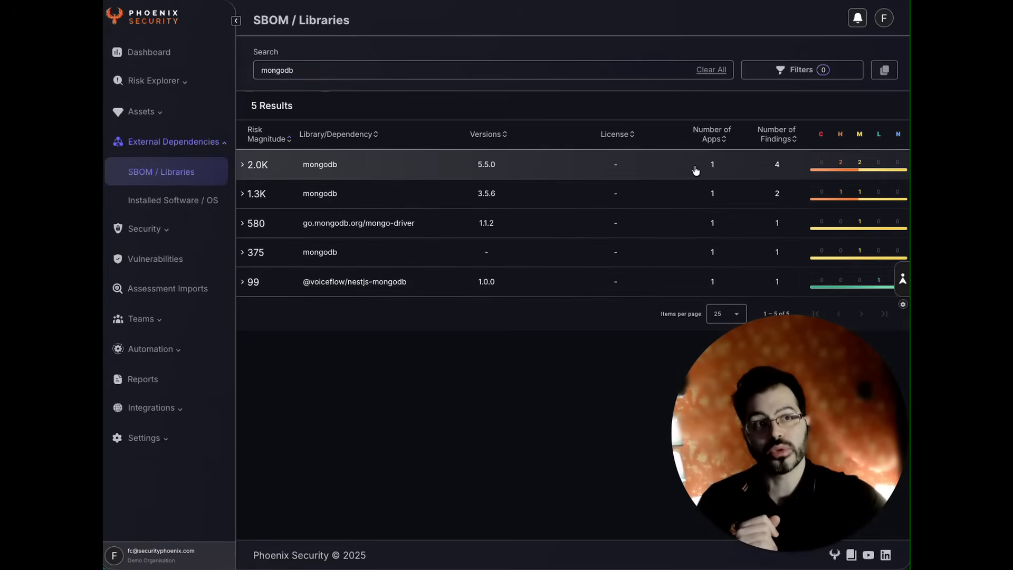
click(242, 163)
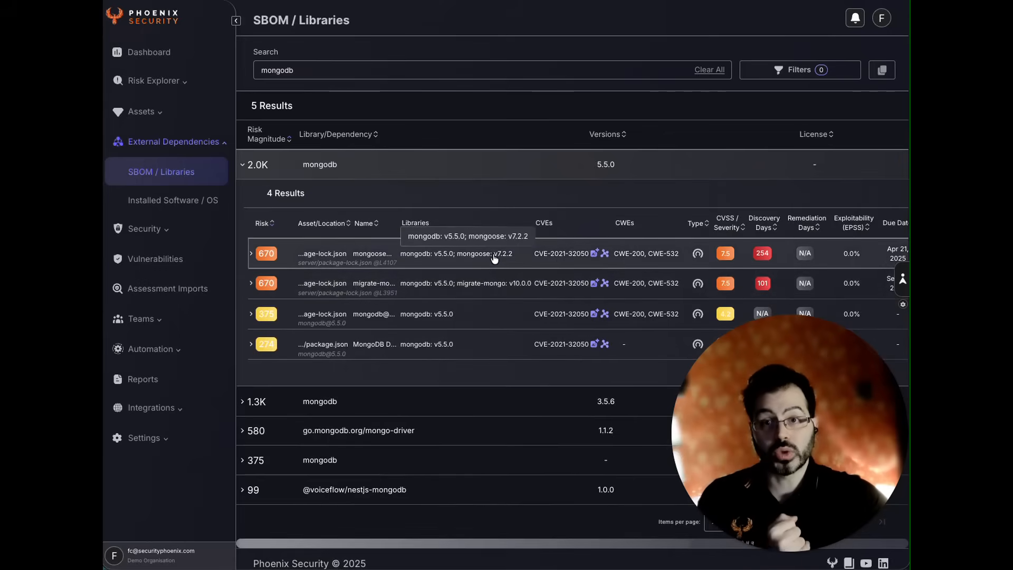
click(251, 253)
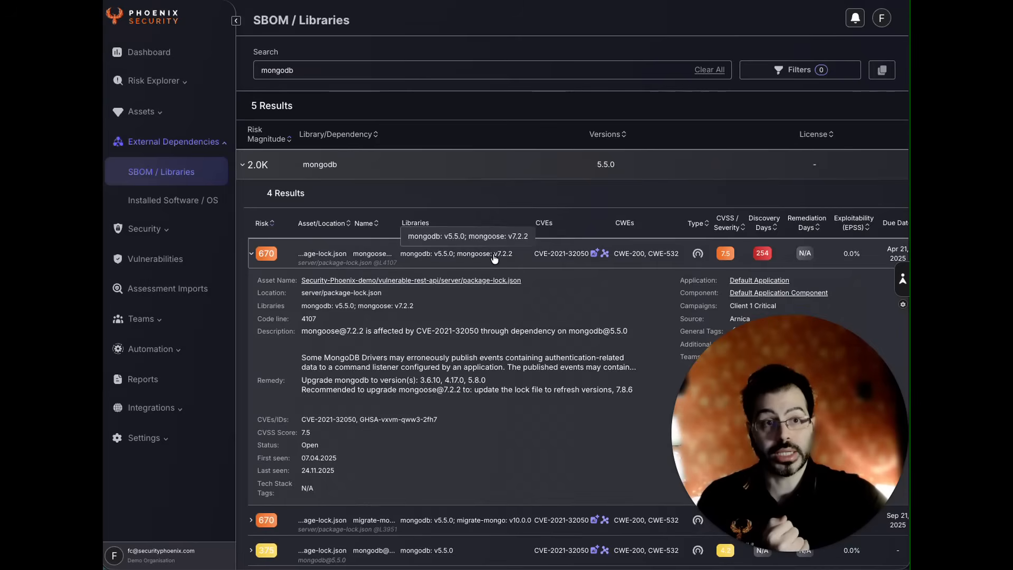
click(251, 254)
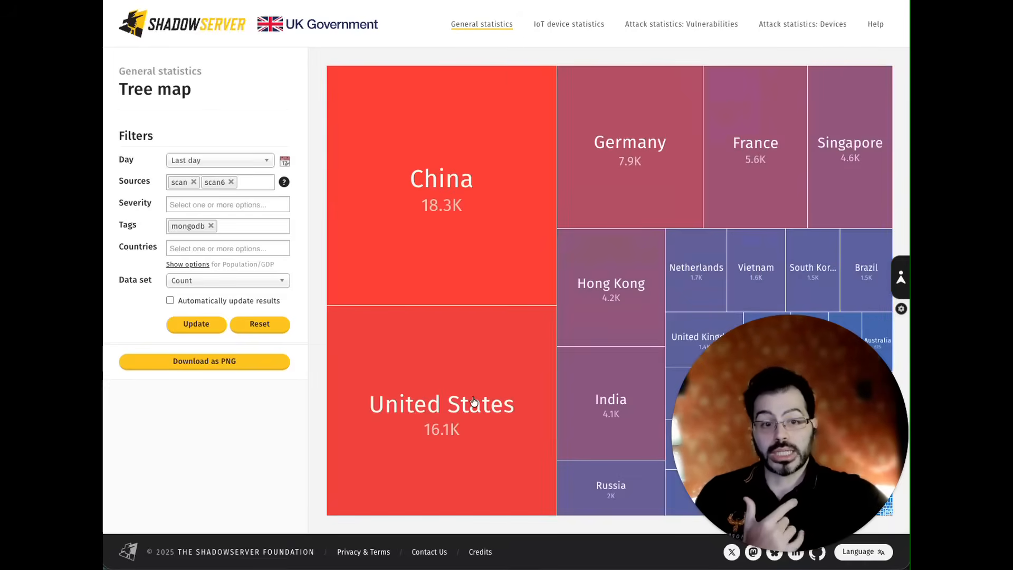
mouse_move(473, 401)
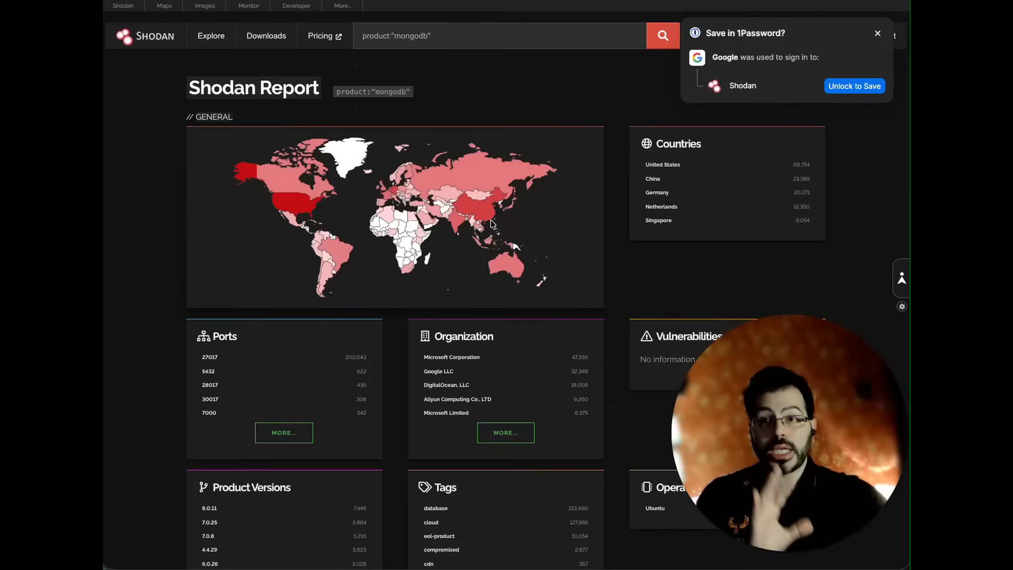
mouse_move(317, 205)
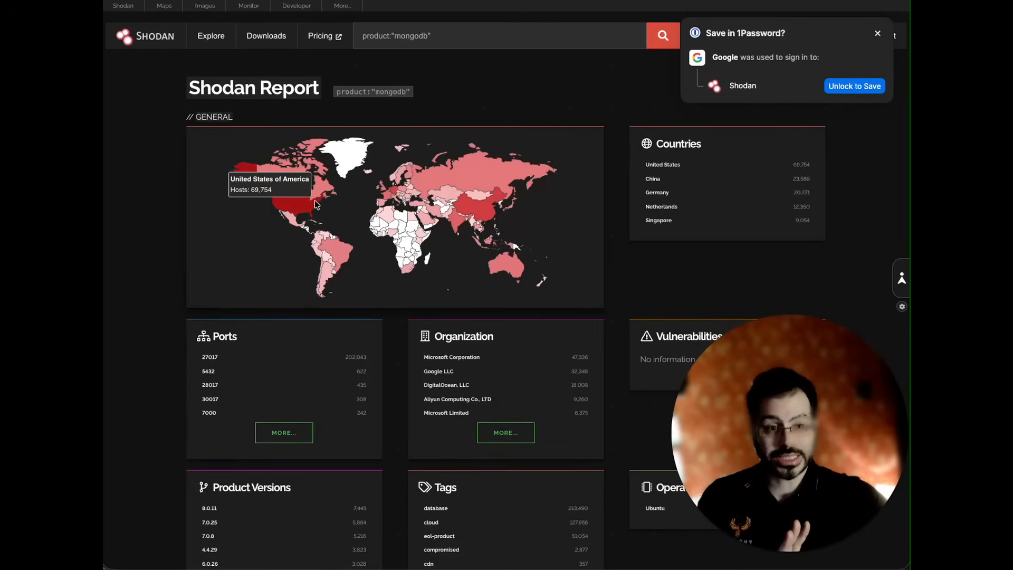